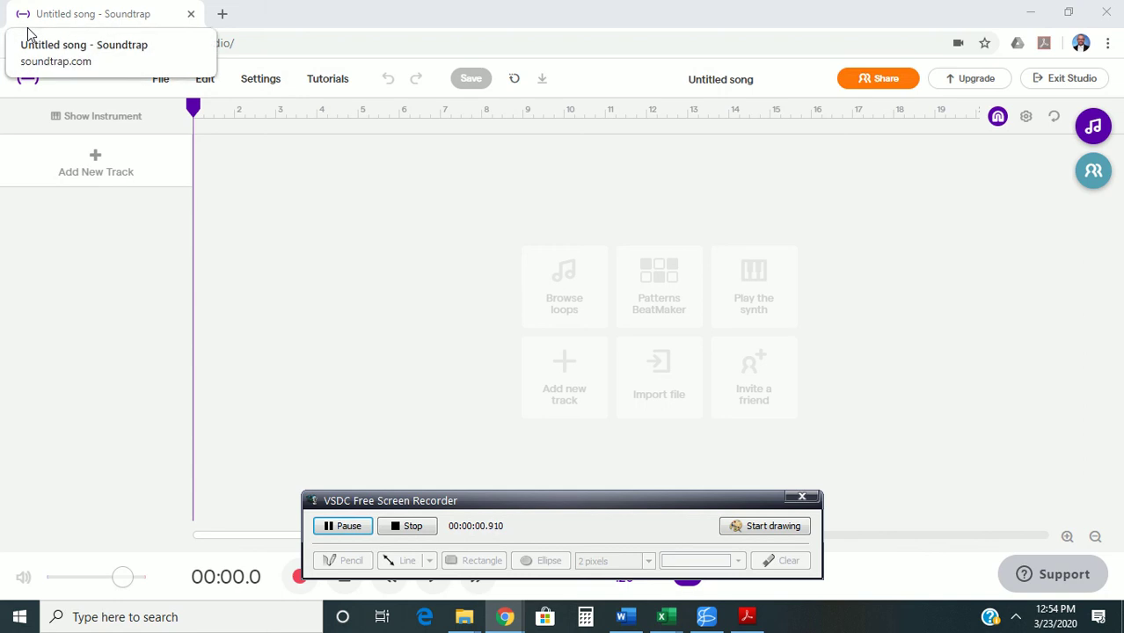
mouse_move(355, 271)
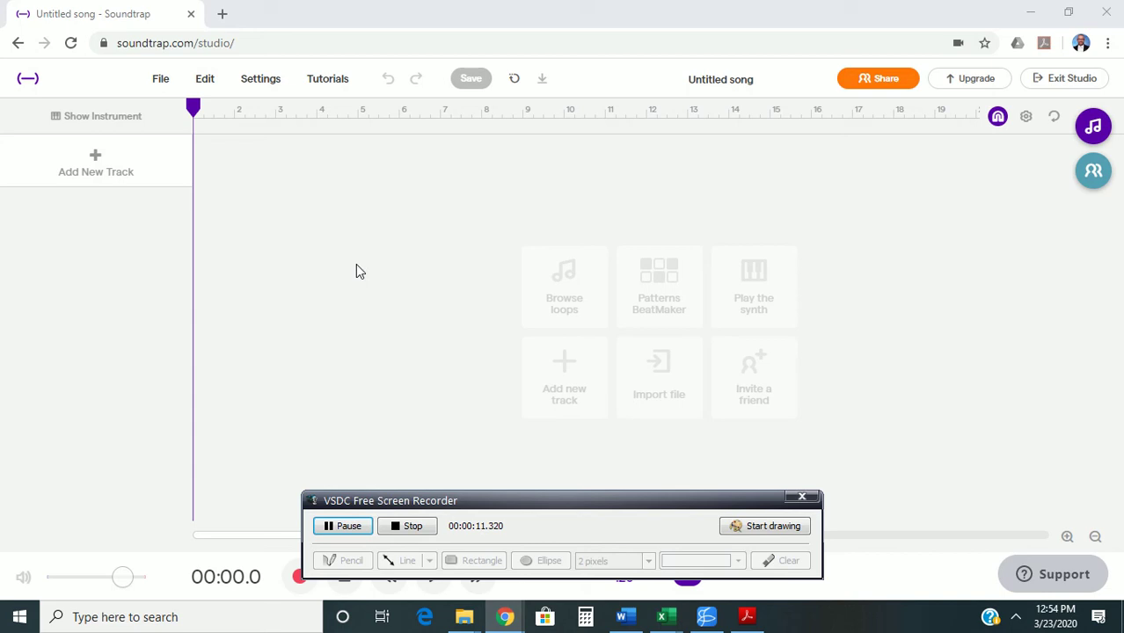
mouse_move(629, 124)
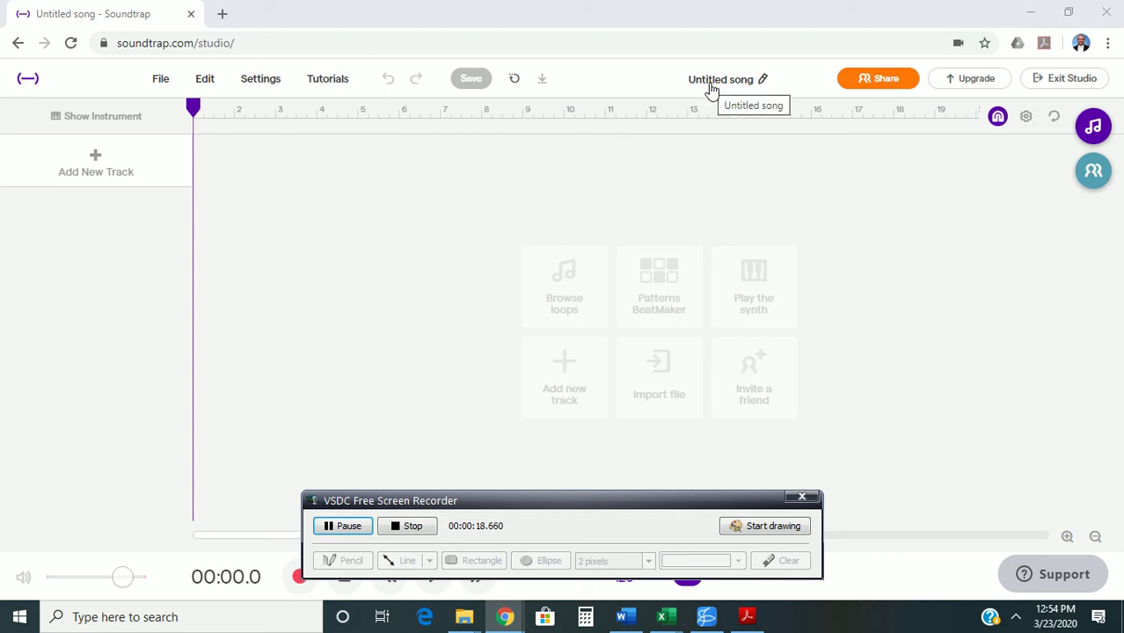
Rename the untitled project to 'Mary Had a Little Lamb' and save it
click(721, 79)
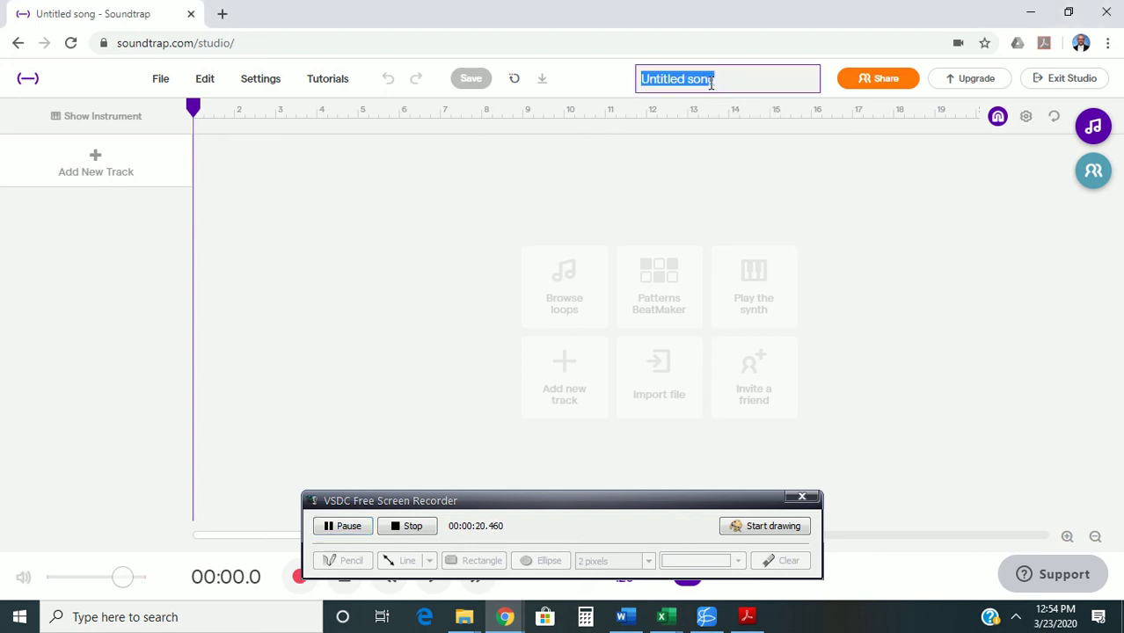
mouse_move(901, 343)
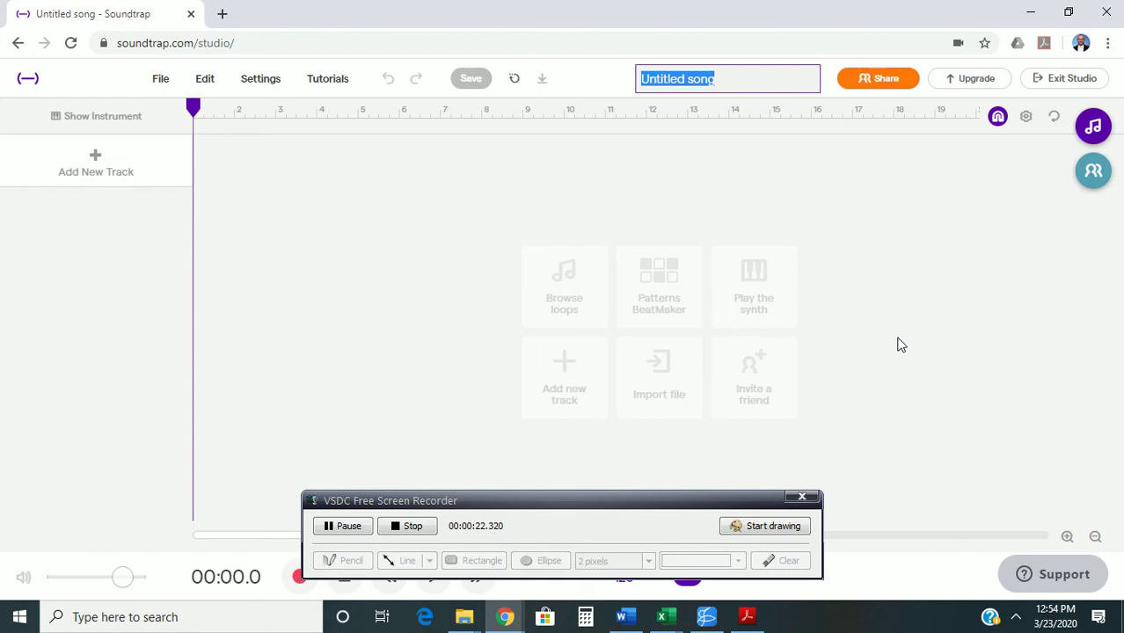
text(Mary Had)
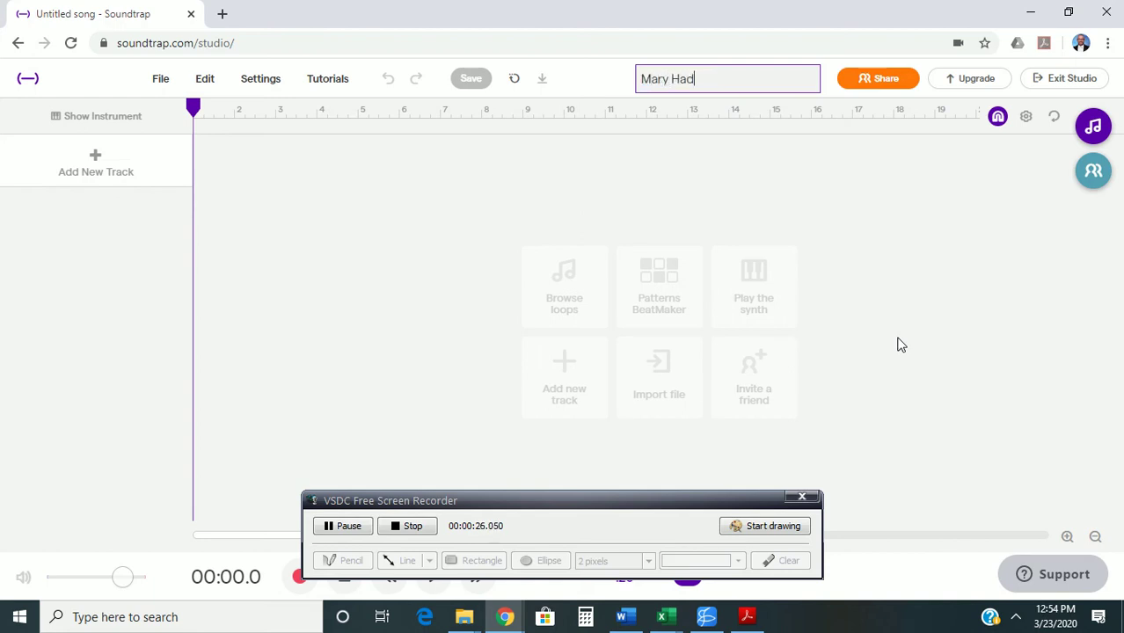
text(a Little La)
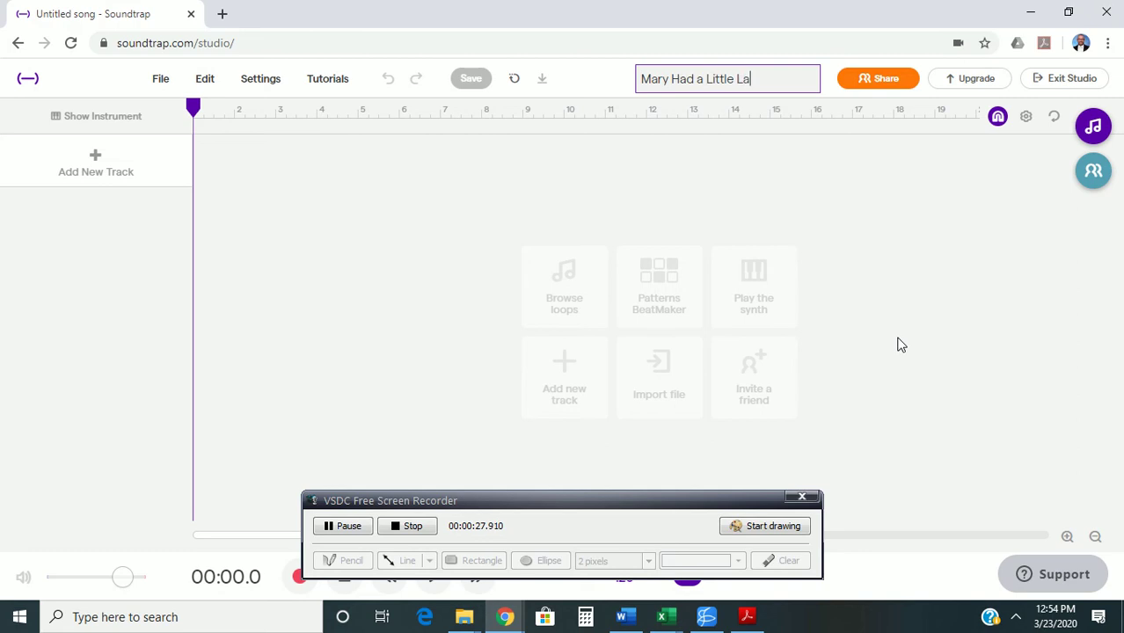
text(mb)
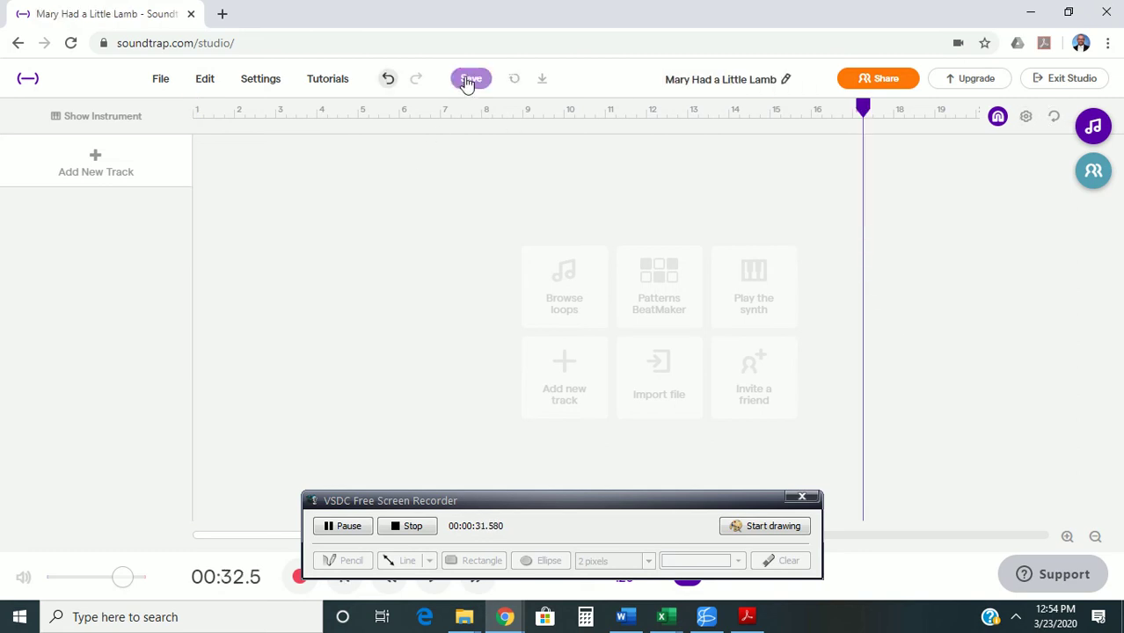
click(471, 77)
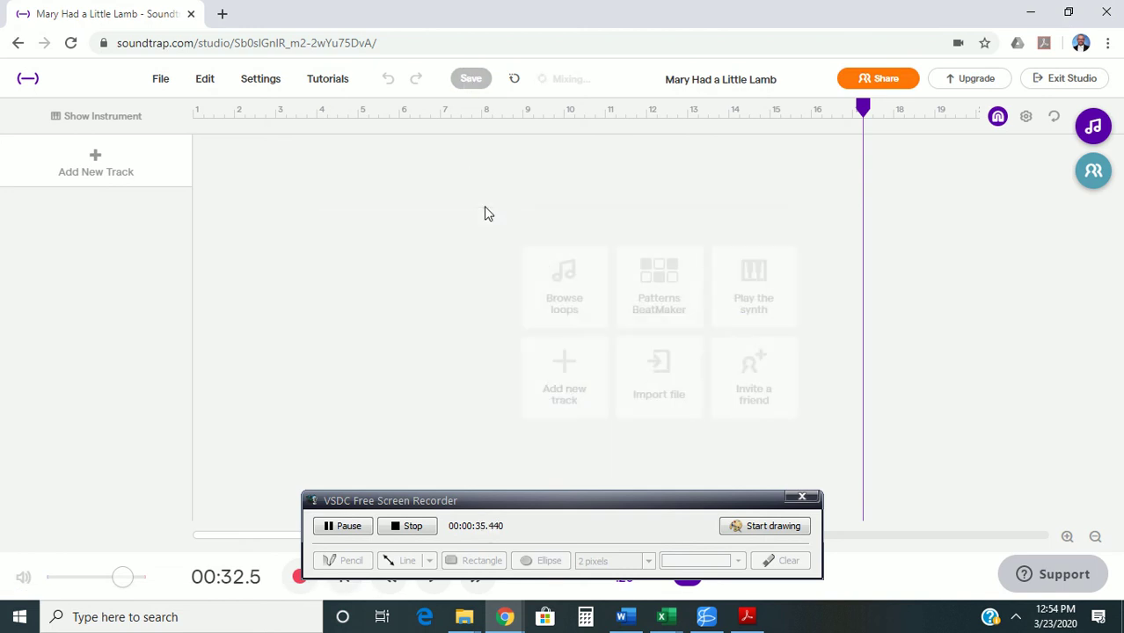
mouse_move(703, 250)
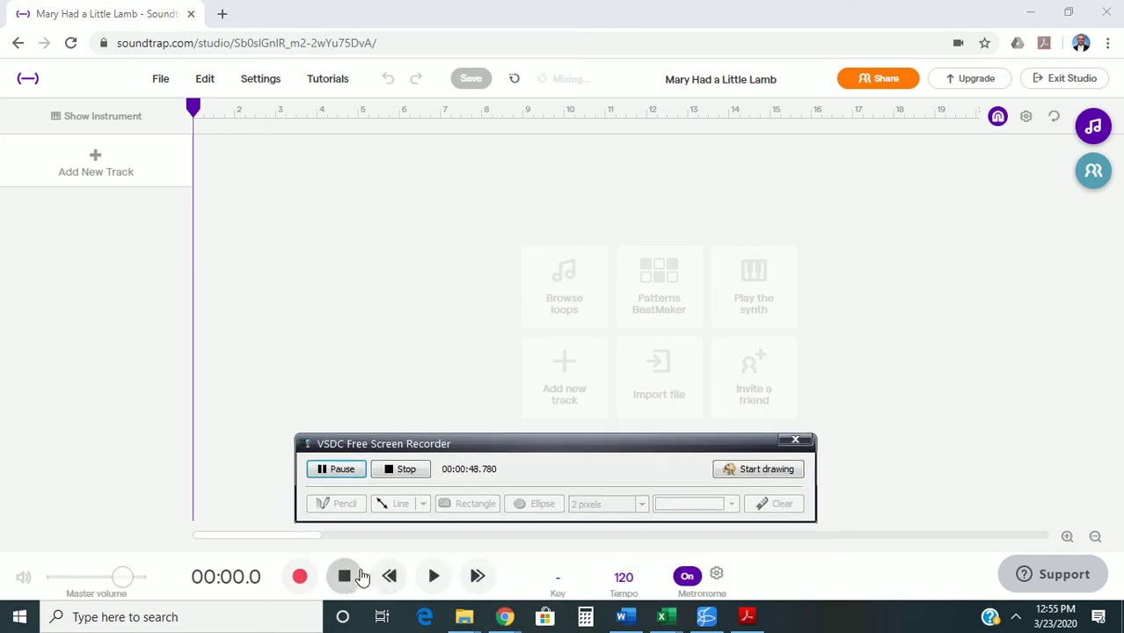
mouse_move(391, 577)
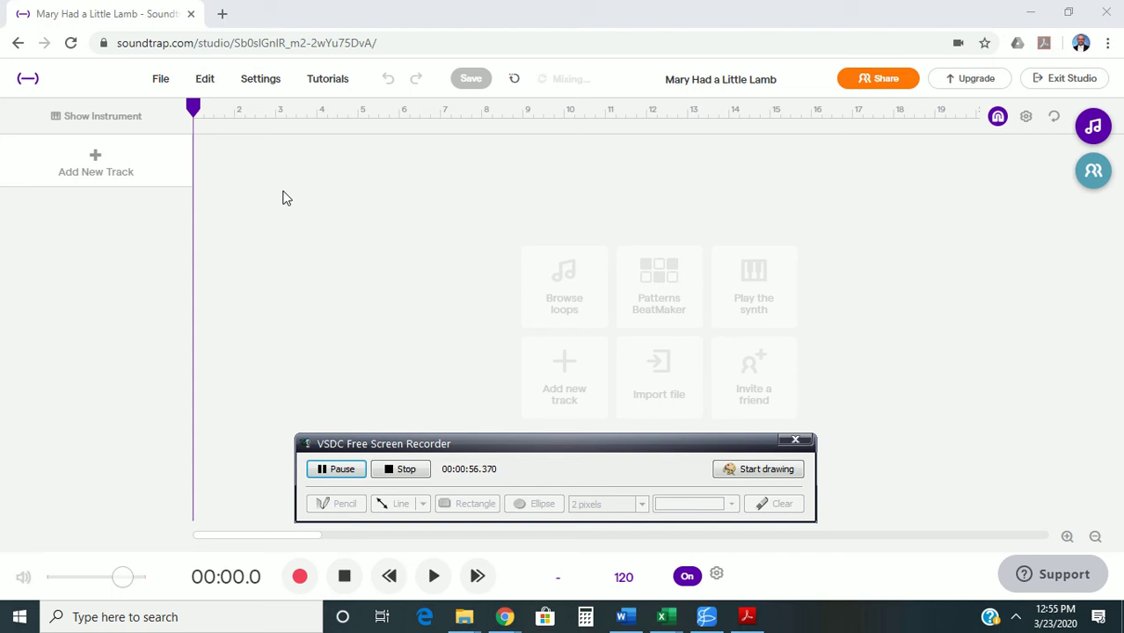
mouse_move(292, 181)
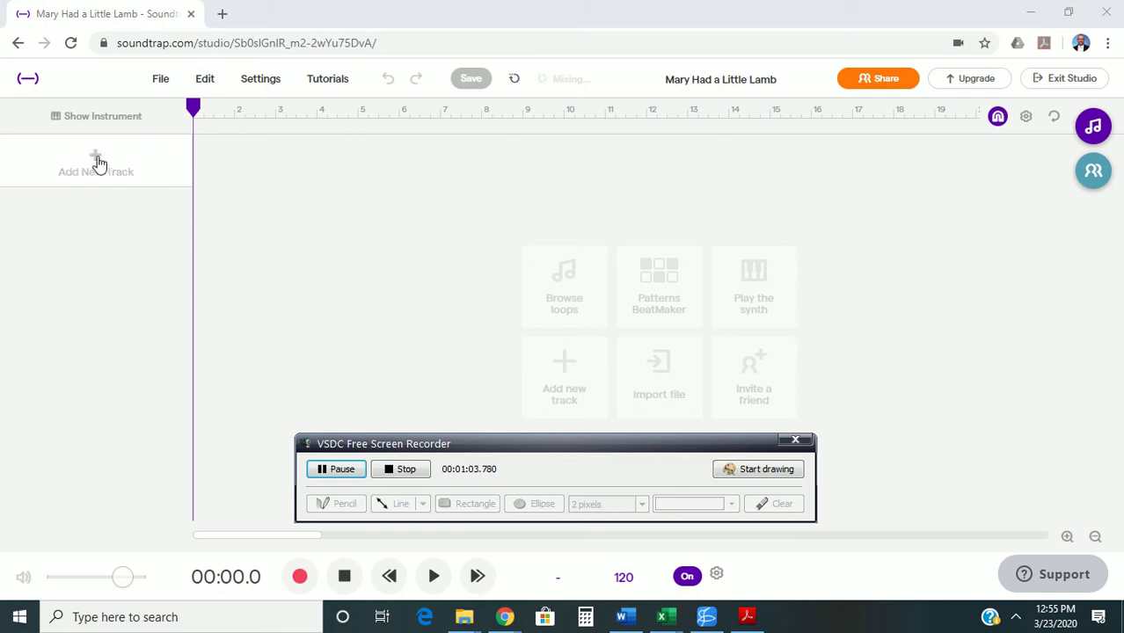
mouse_move(102, 208)
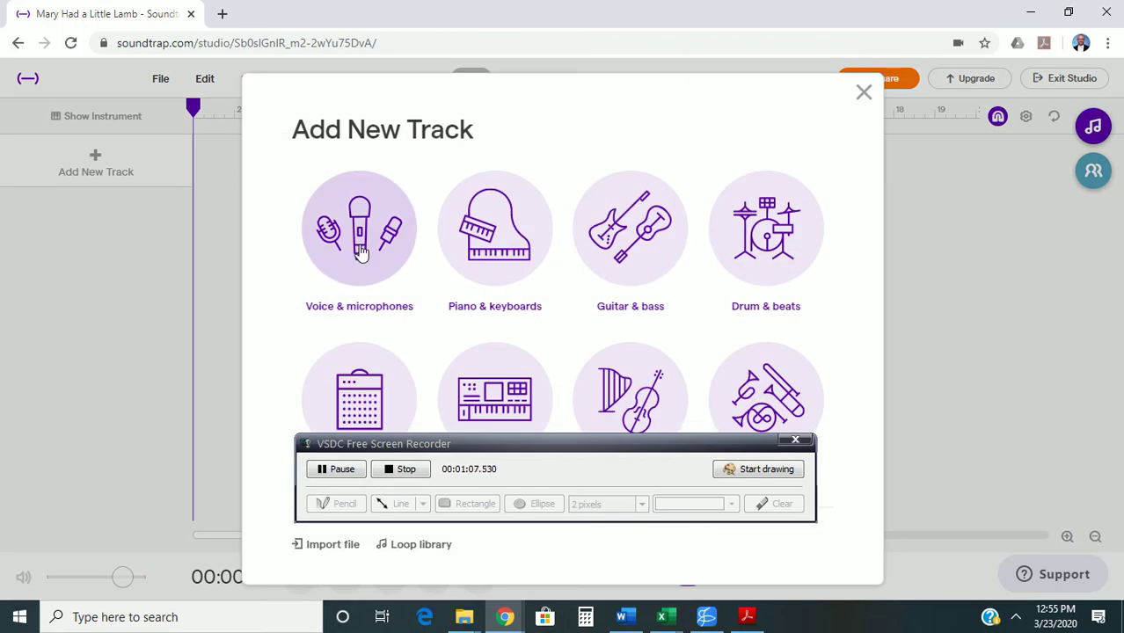
mouse_move(359, 246)
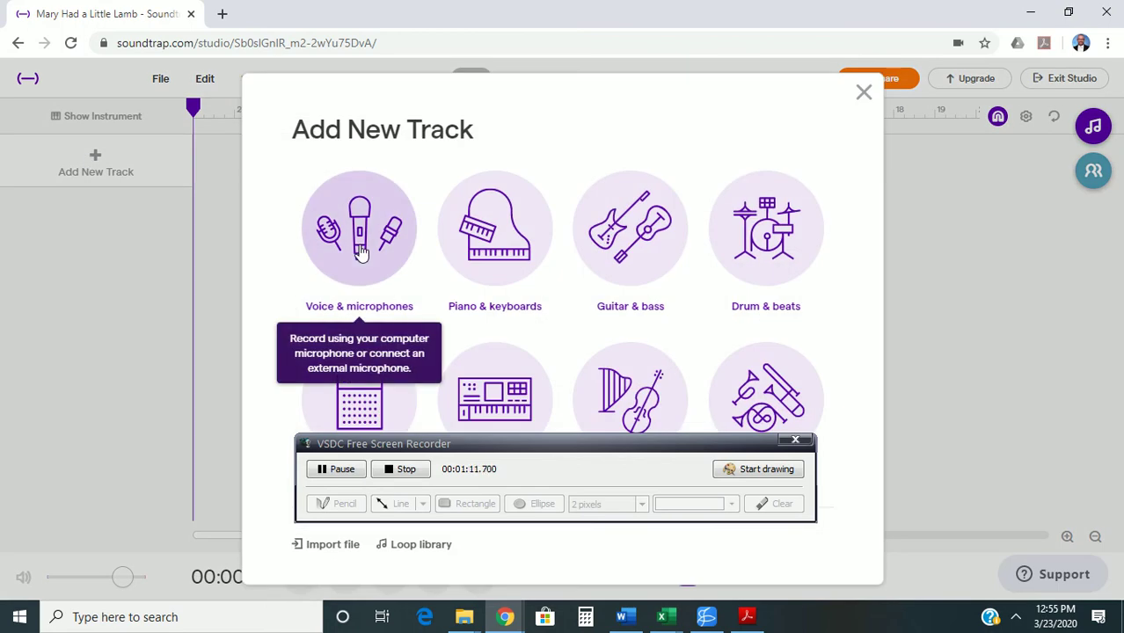
Add a Voice & microphones track to the project
click(359, 228)
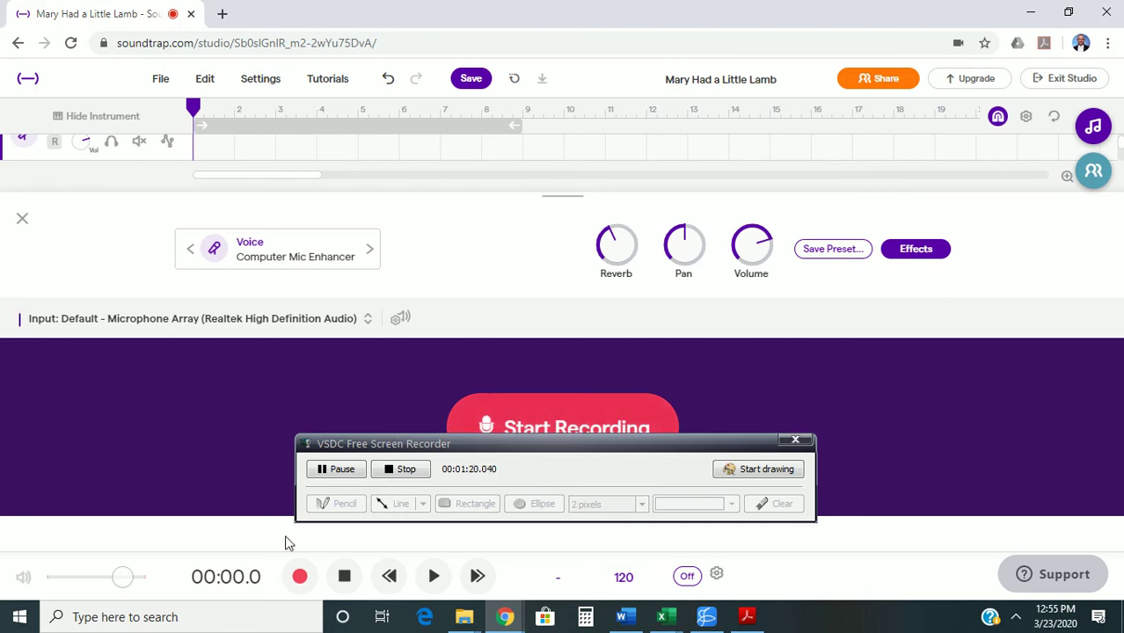
mouse_move(299, 577)
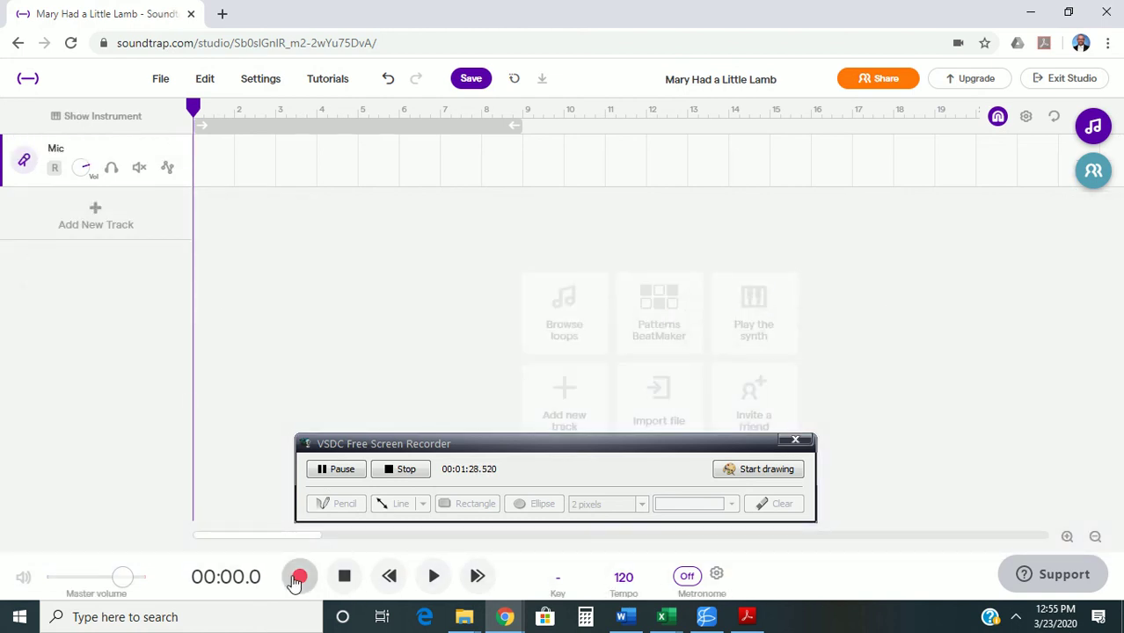
mouse_move(299, 577)
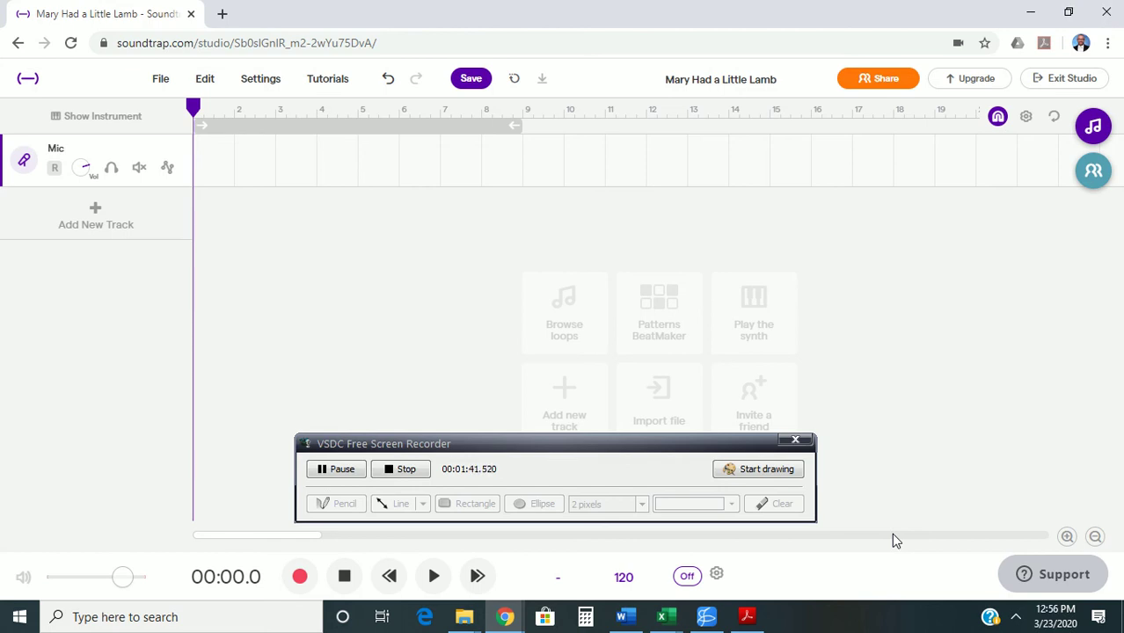
mouse_move(717, 573)
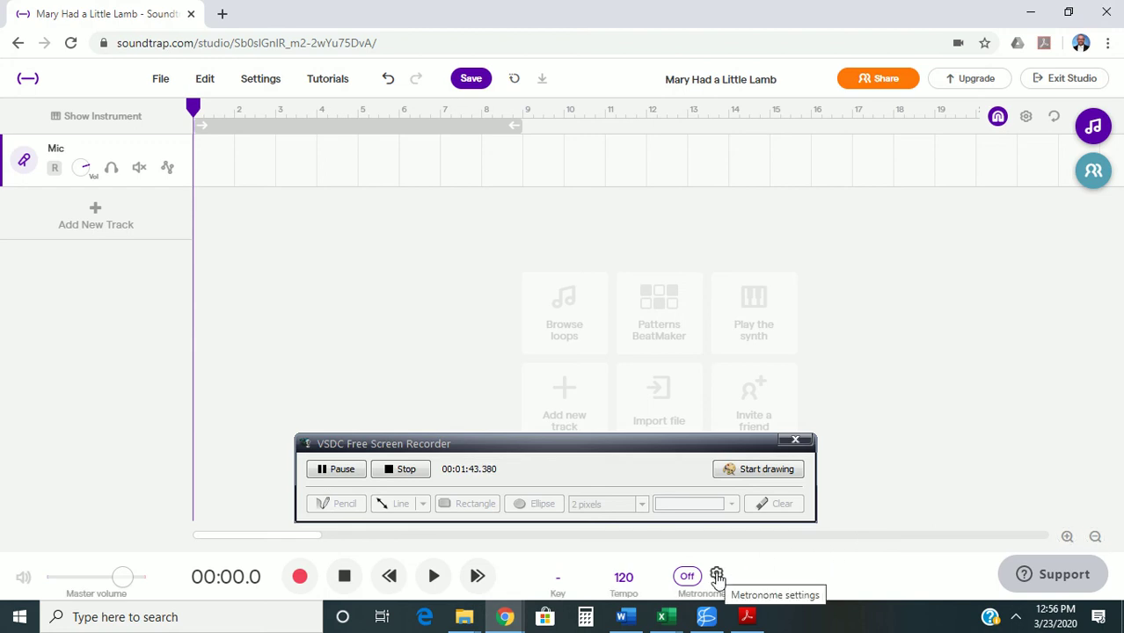
Review the metronome sound settings and switch the metronome to On
click(717, 574)
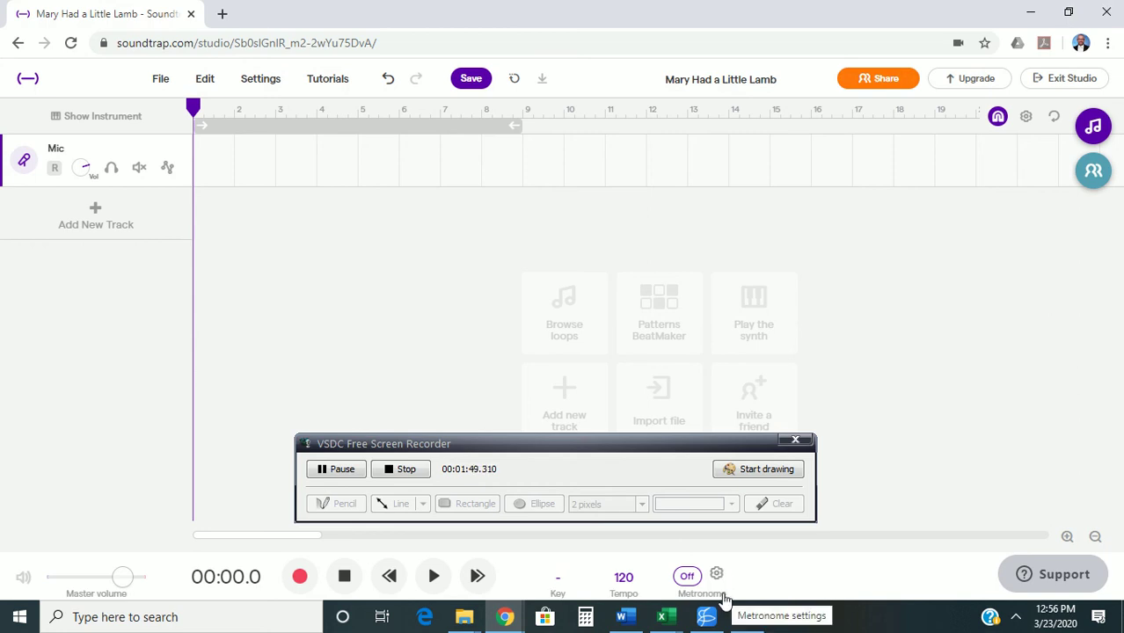
click(717, 573)
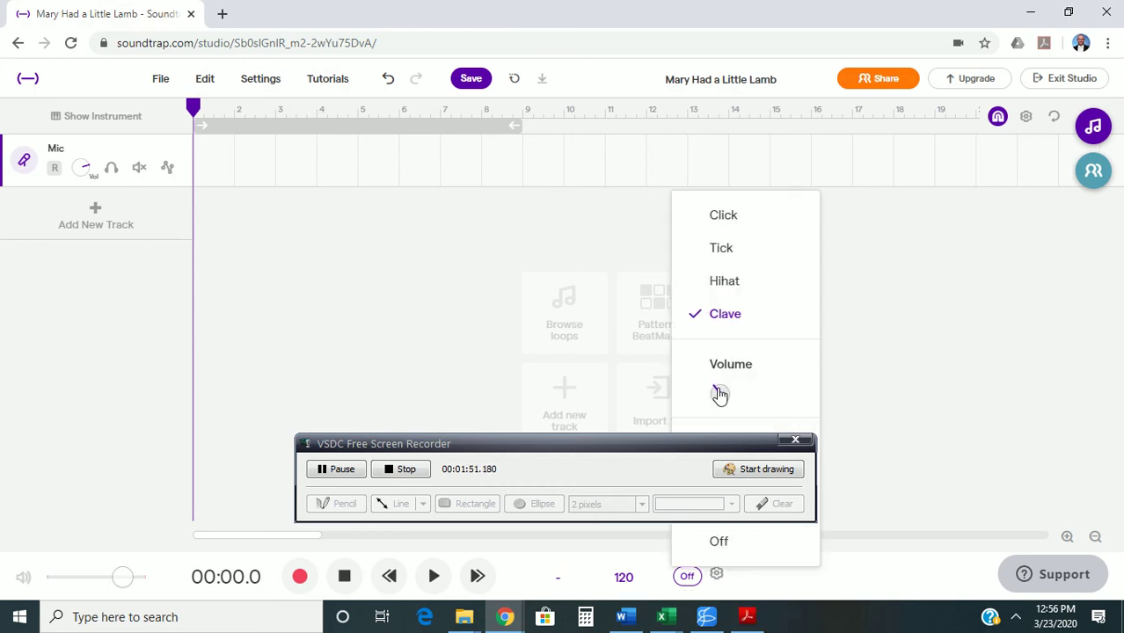
mouse_move(788, 236)
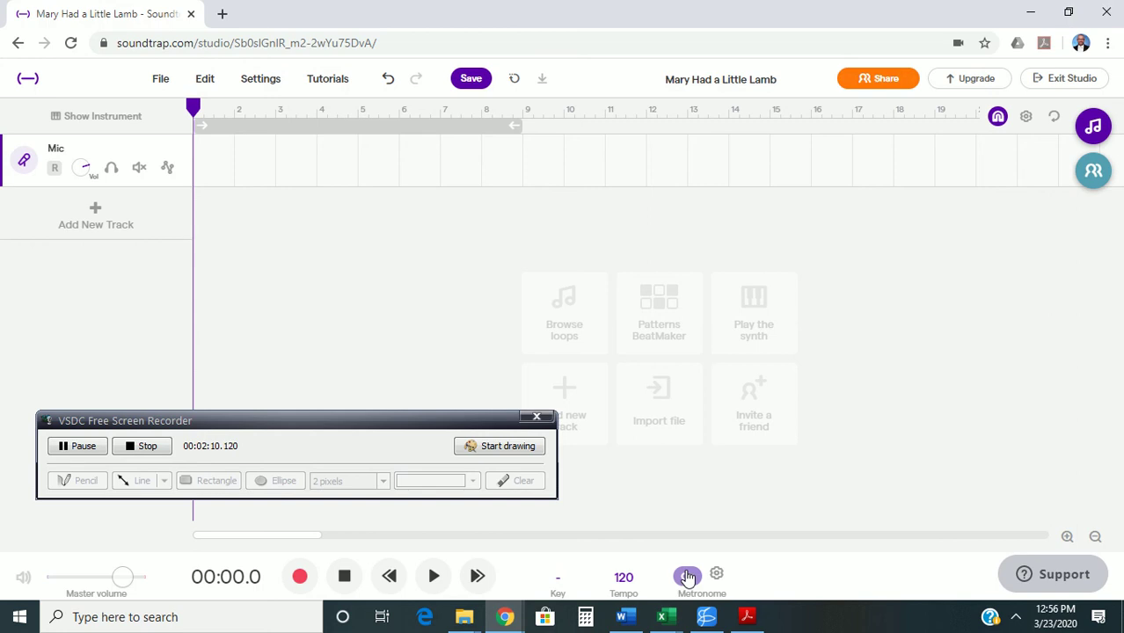
click(688, 577)
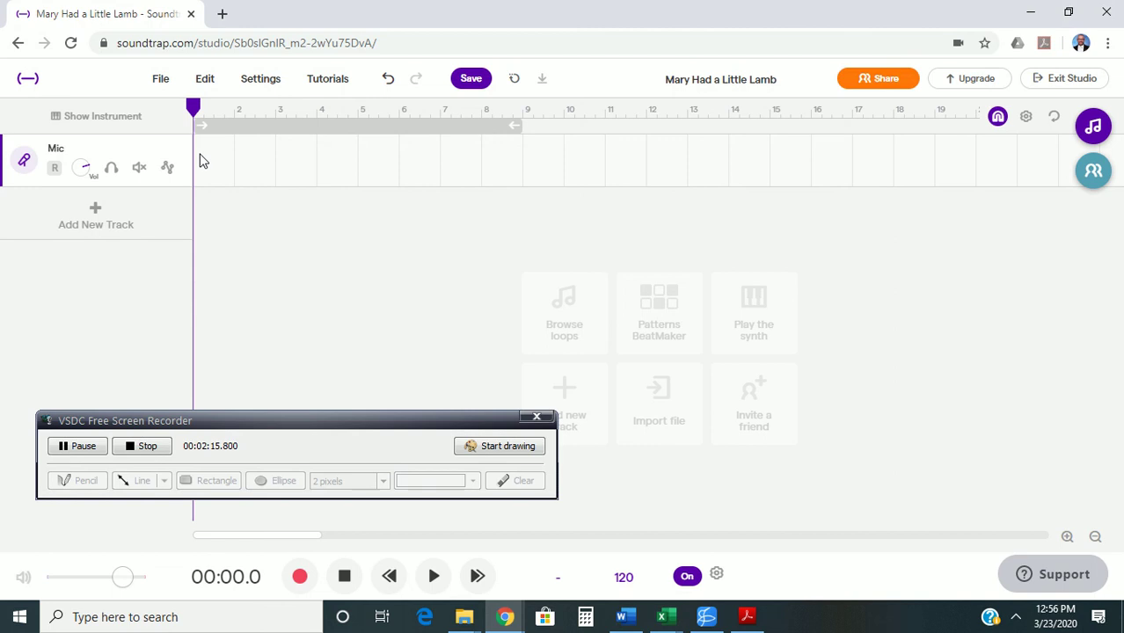
mouse_move(263, 222)
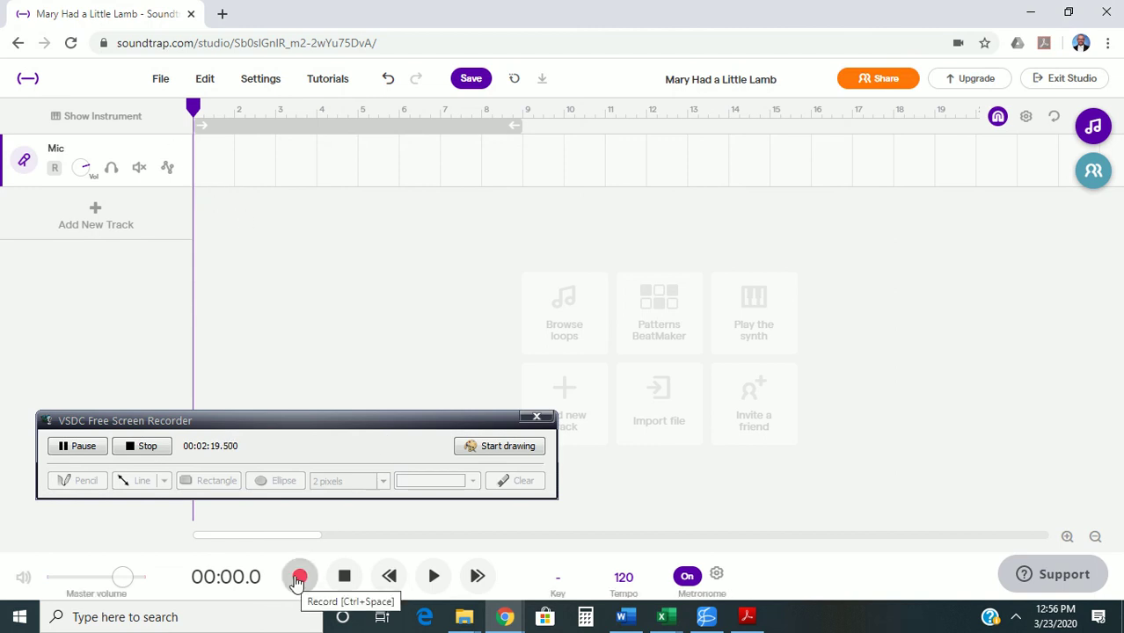
Record a take of about eight bars on the Mic track, stop, and play it back from the start
click(299, 578)
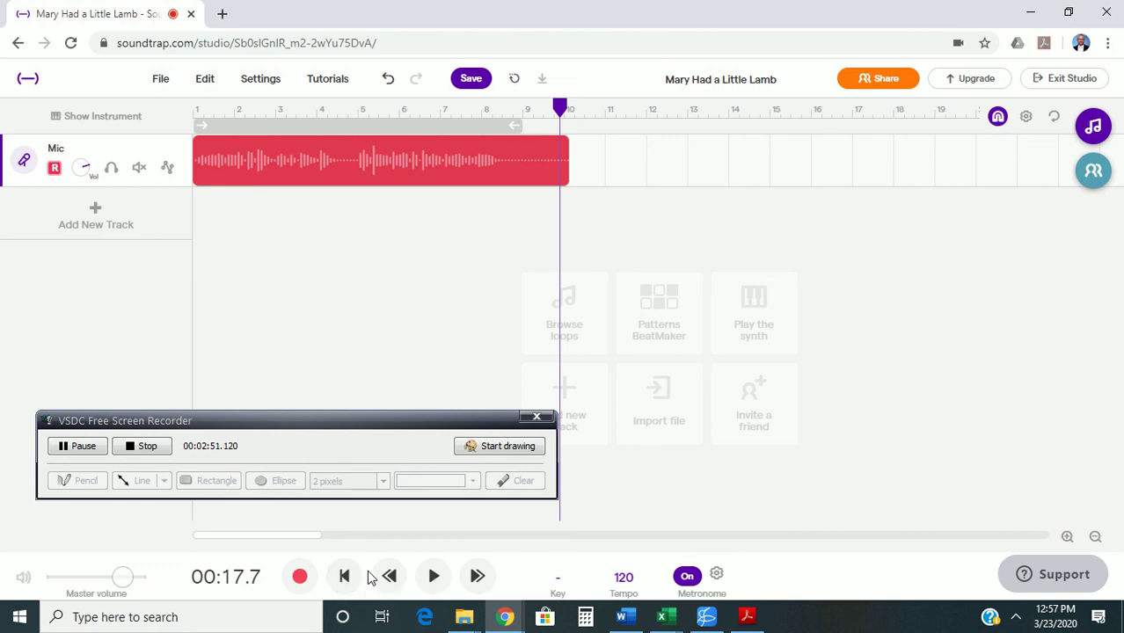
mouse_move(343, 577)
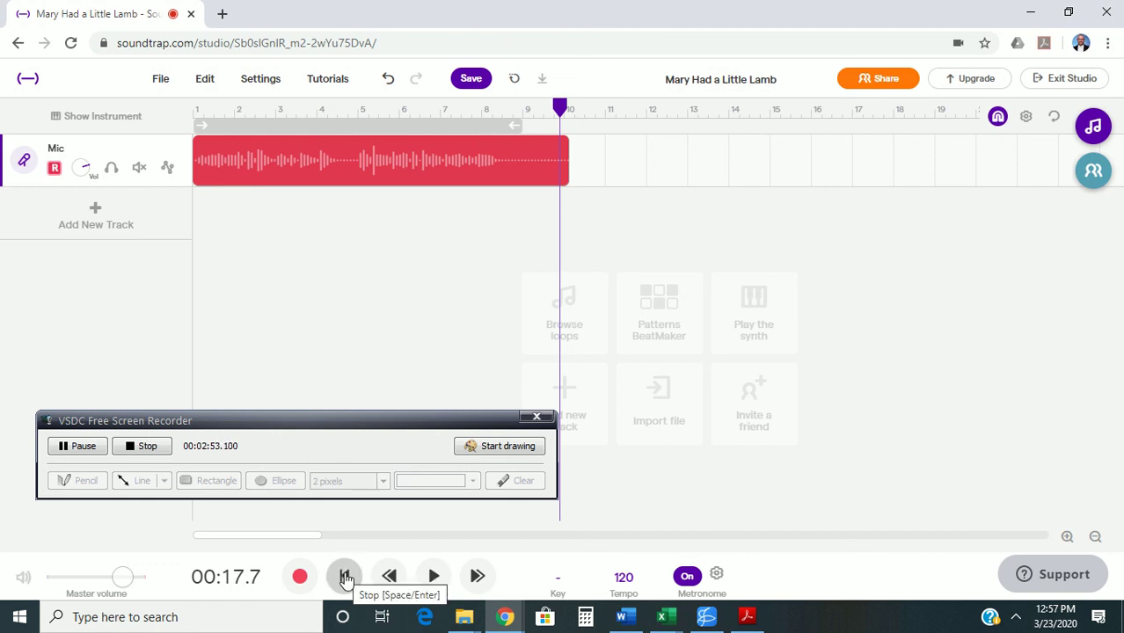
click(389, 577)
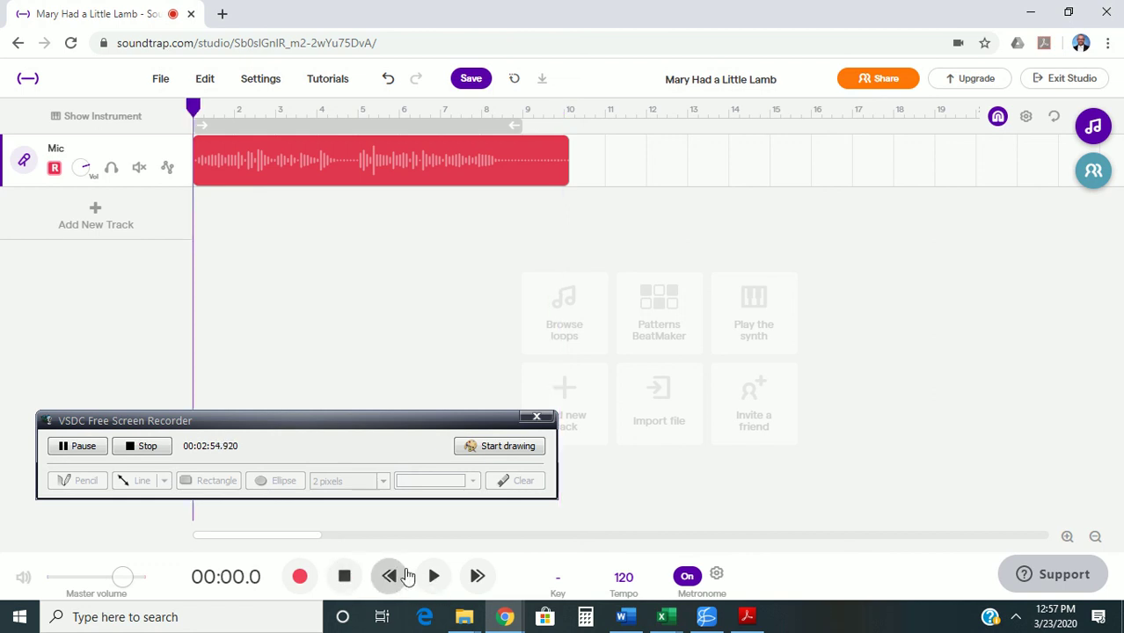
click(432, 577)
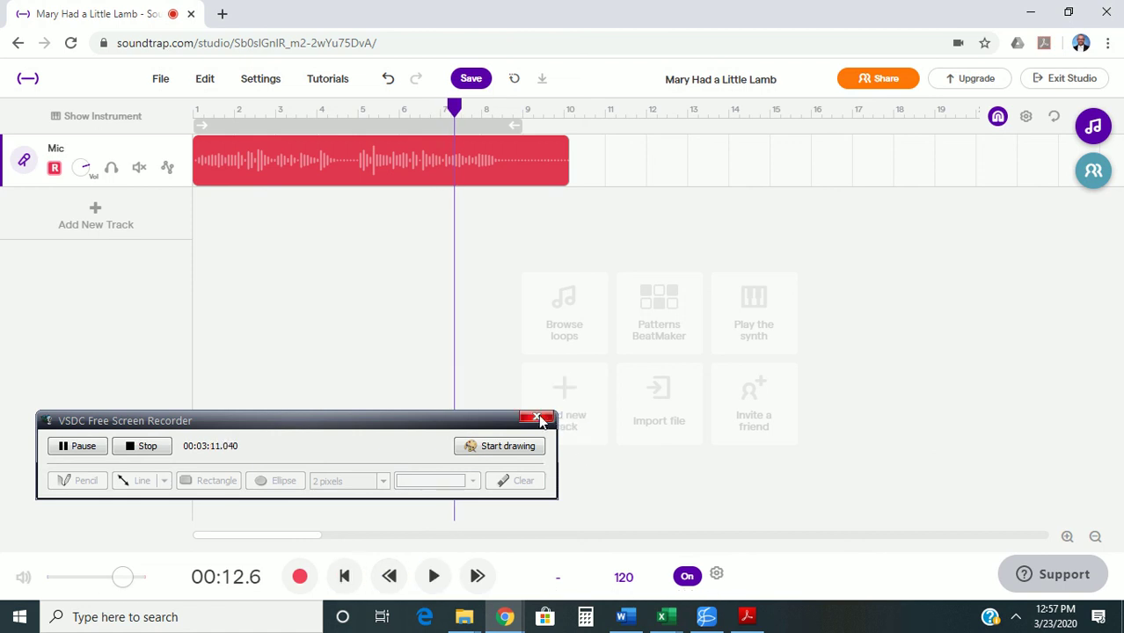
mouse_move(144, 202)
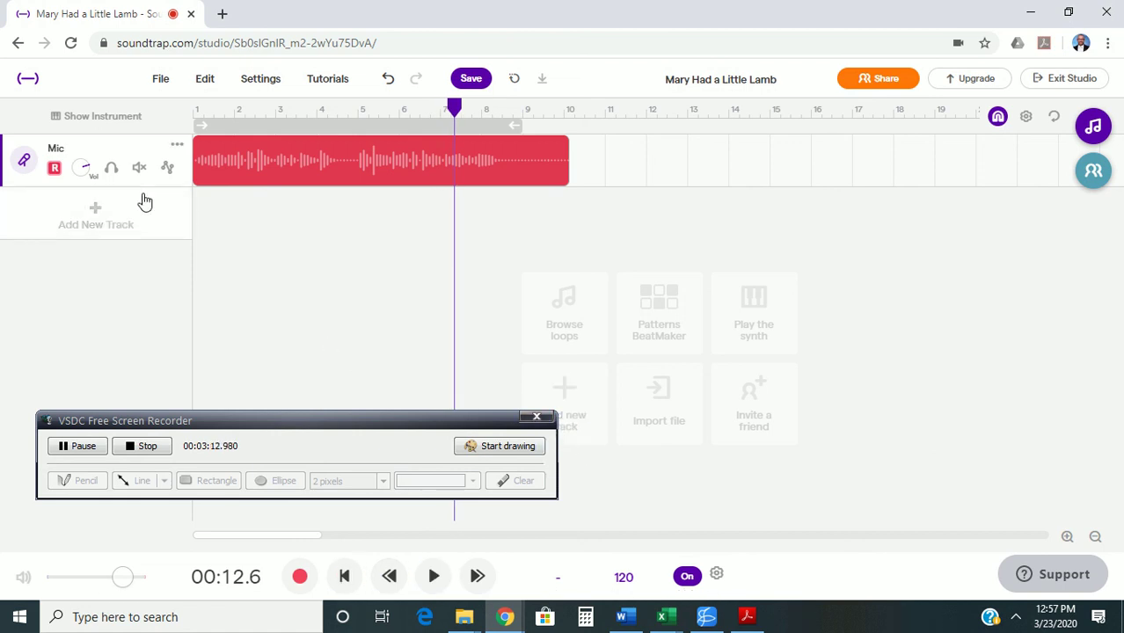
mouse_move(160, 77)
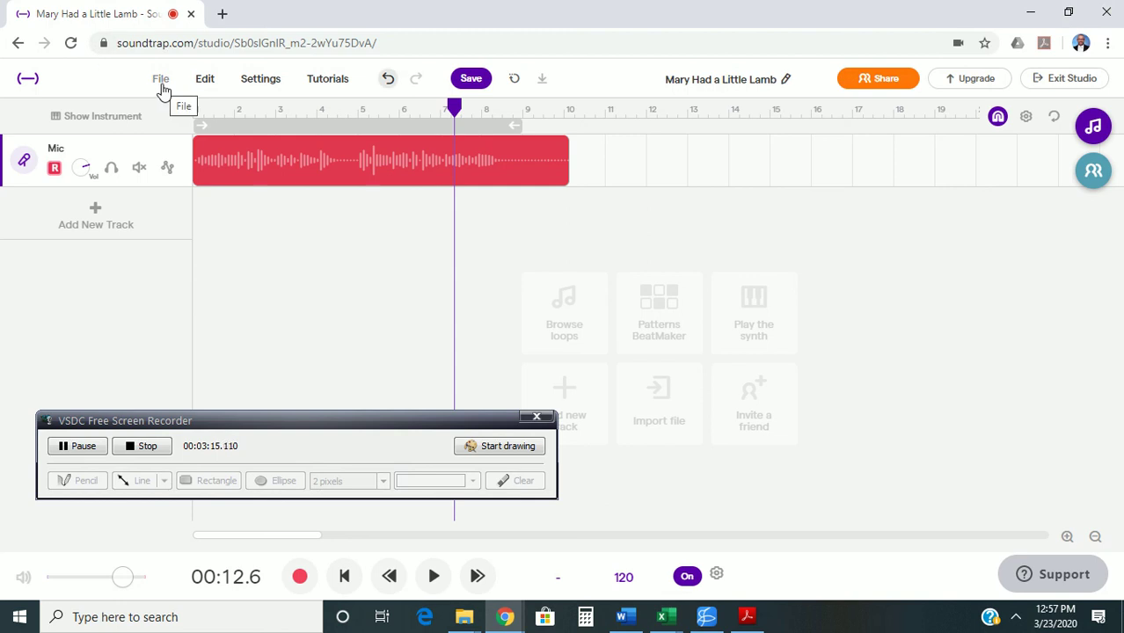
Save the project via File > Save and dismiss the 'being mixed' notice
click(160, 77)
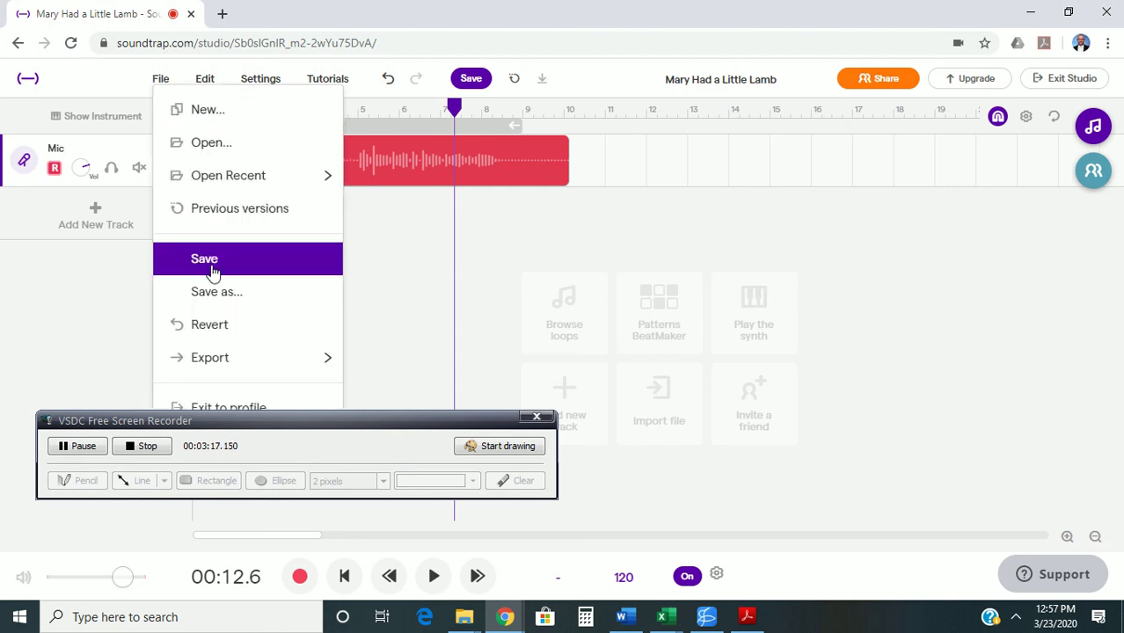
click(204, 257)
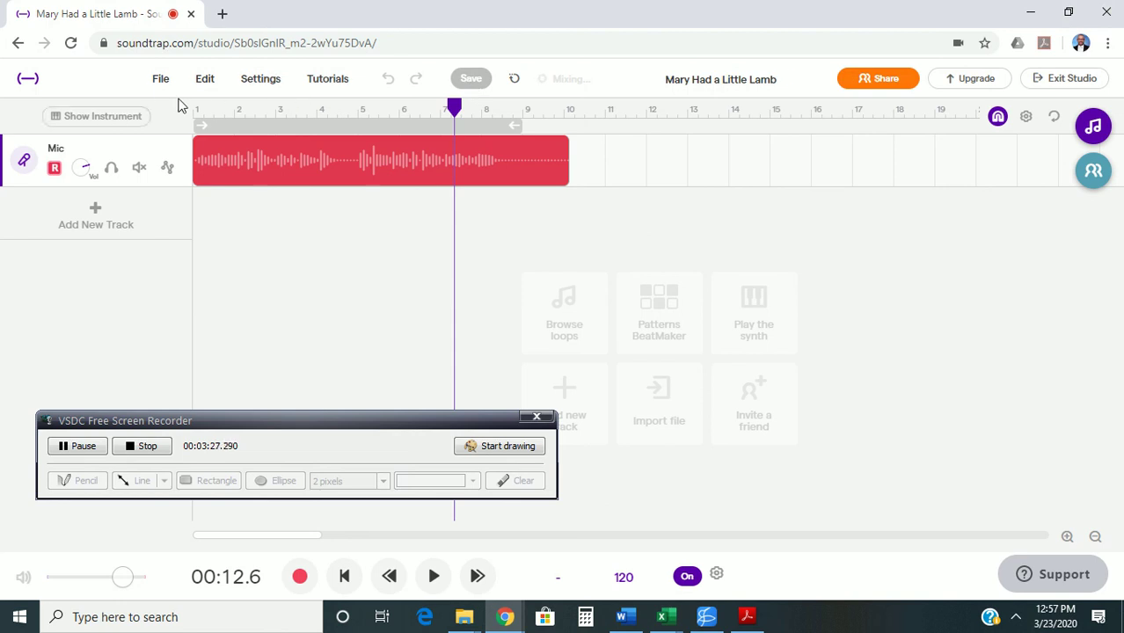
click(160, 78)
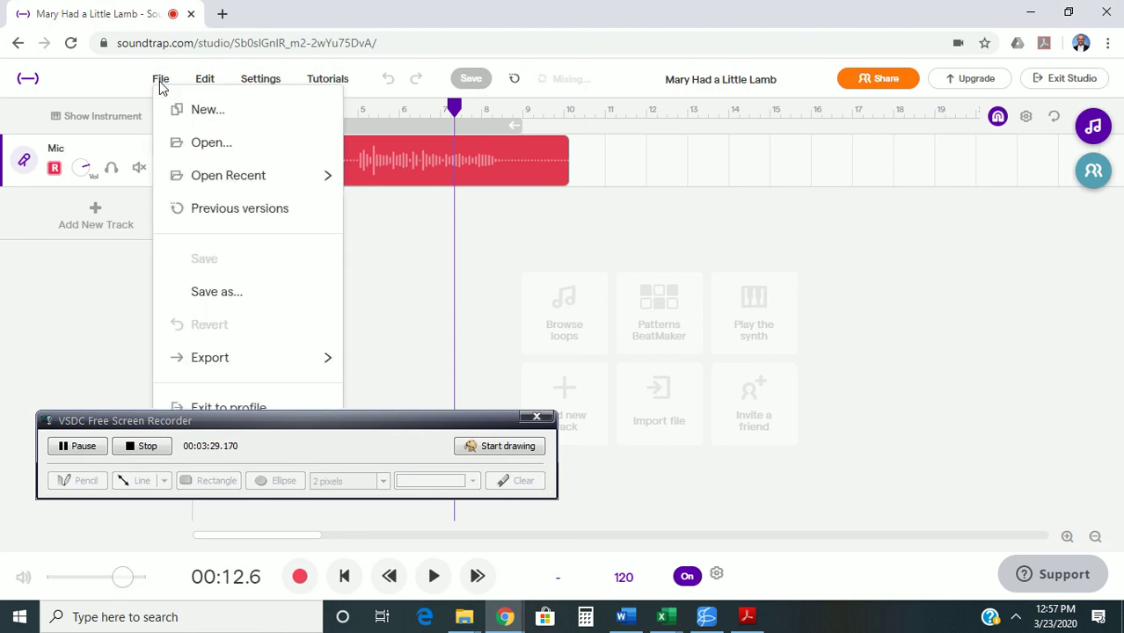
mouse_move(209, 357)
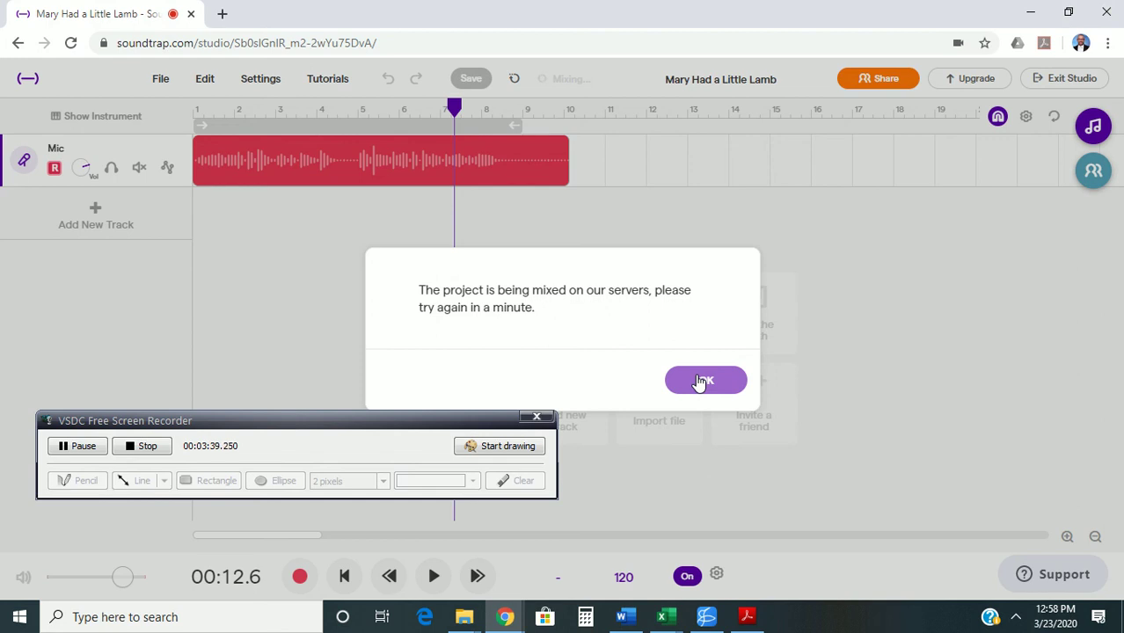
click(705, 380)
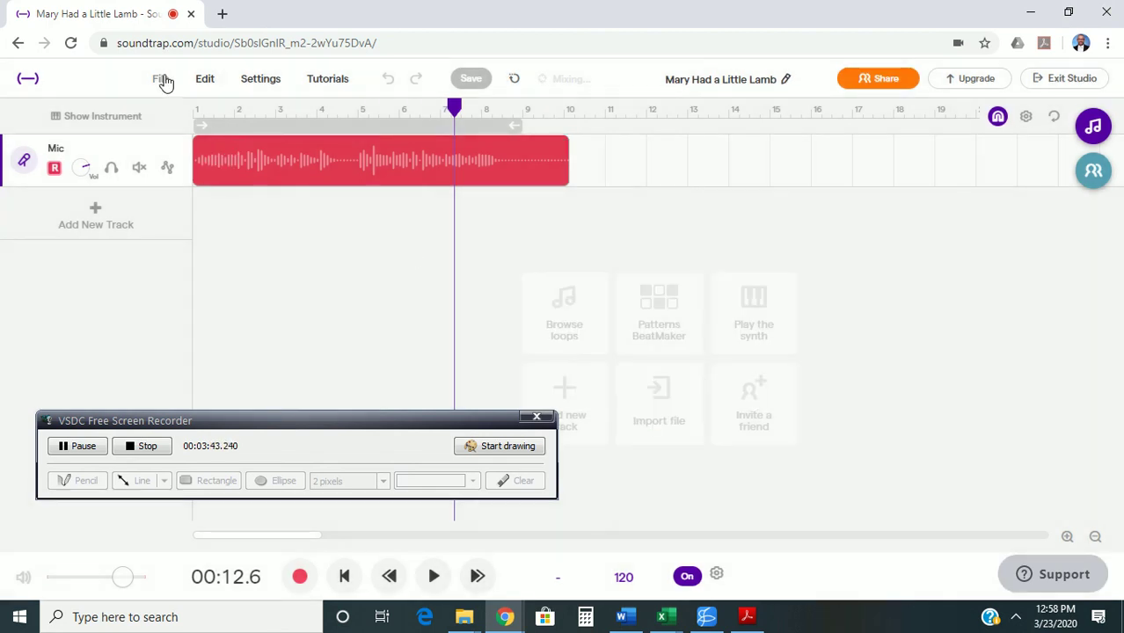
Export the project to an mp3 file, retrying after the 'try again in a minute' notice until it downloads
click(162, 77)
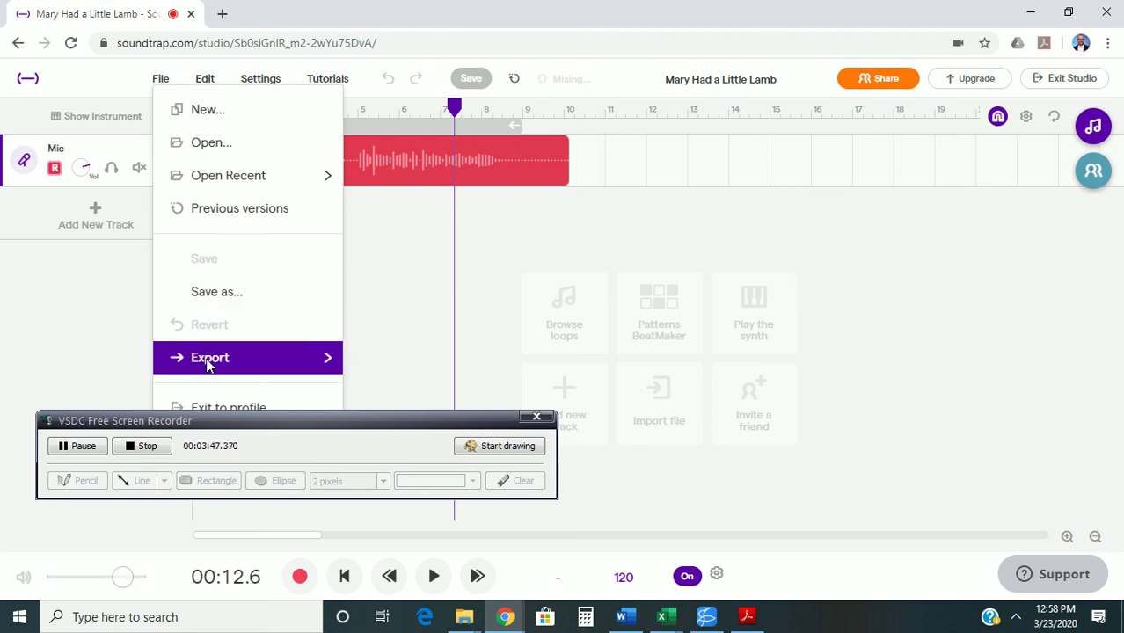
click(209, 357)
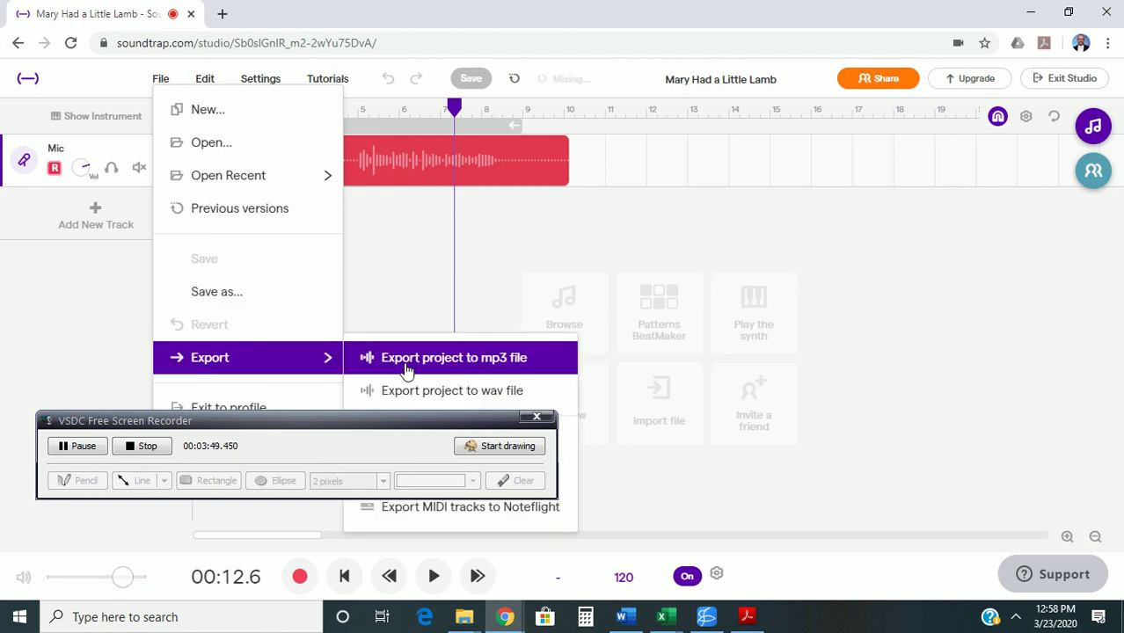
click(454, 357)
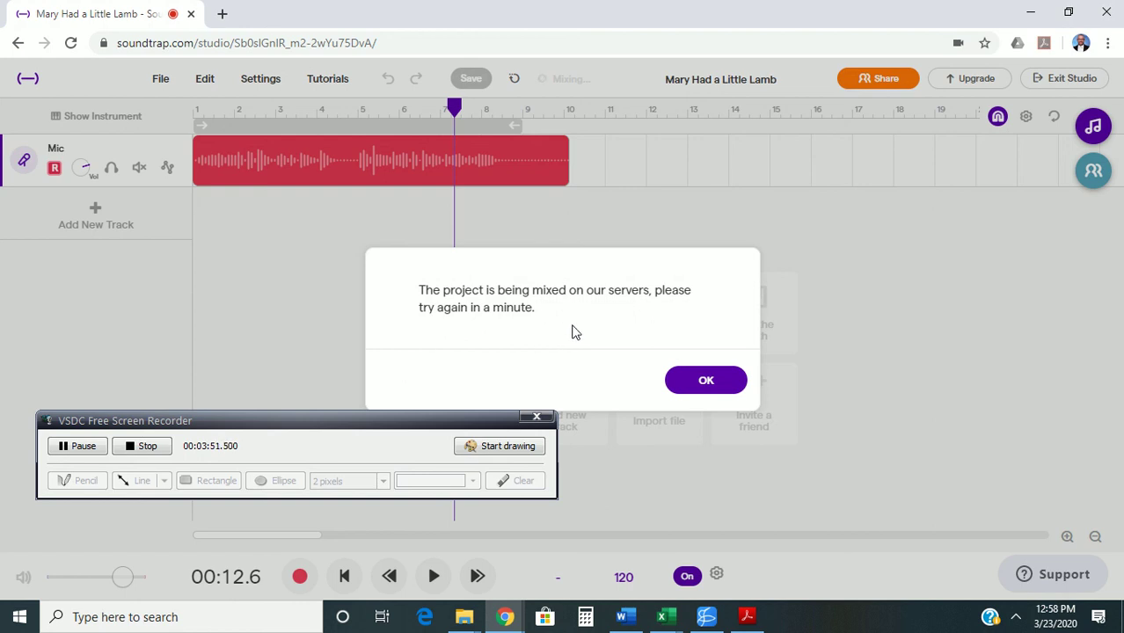
mouse_move(661, 366)
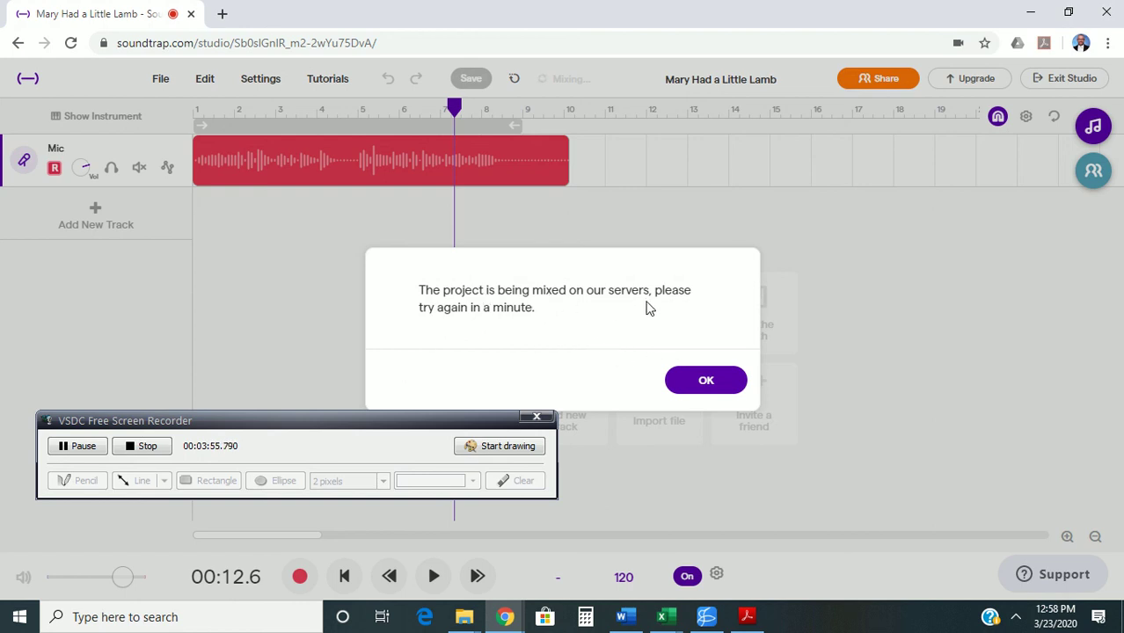
click(706, 380)
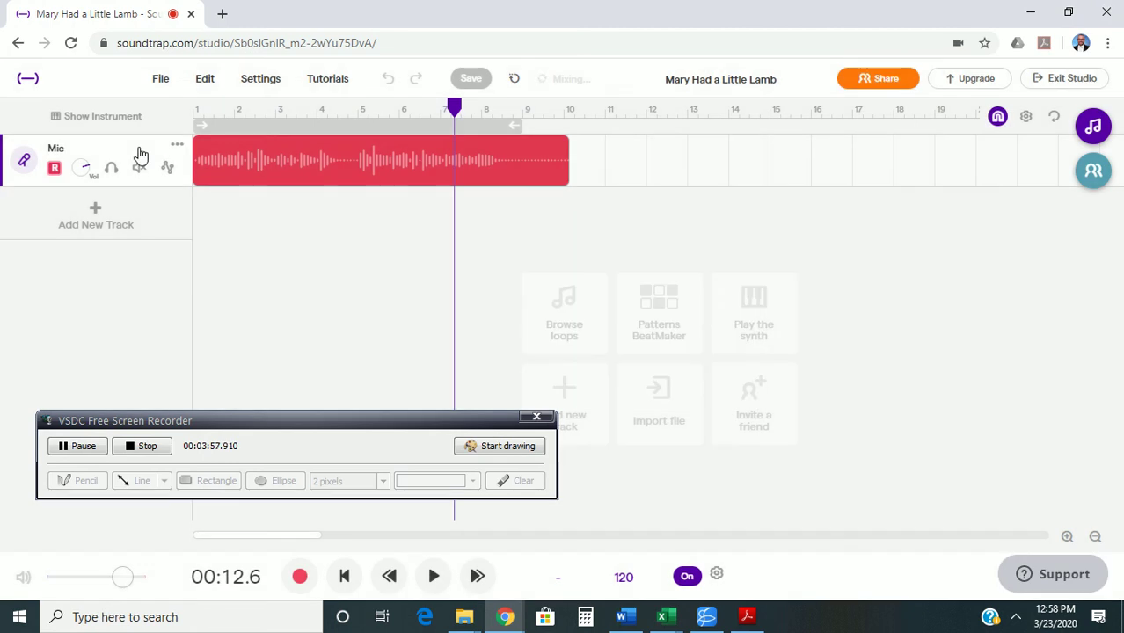
click(160, 78)
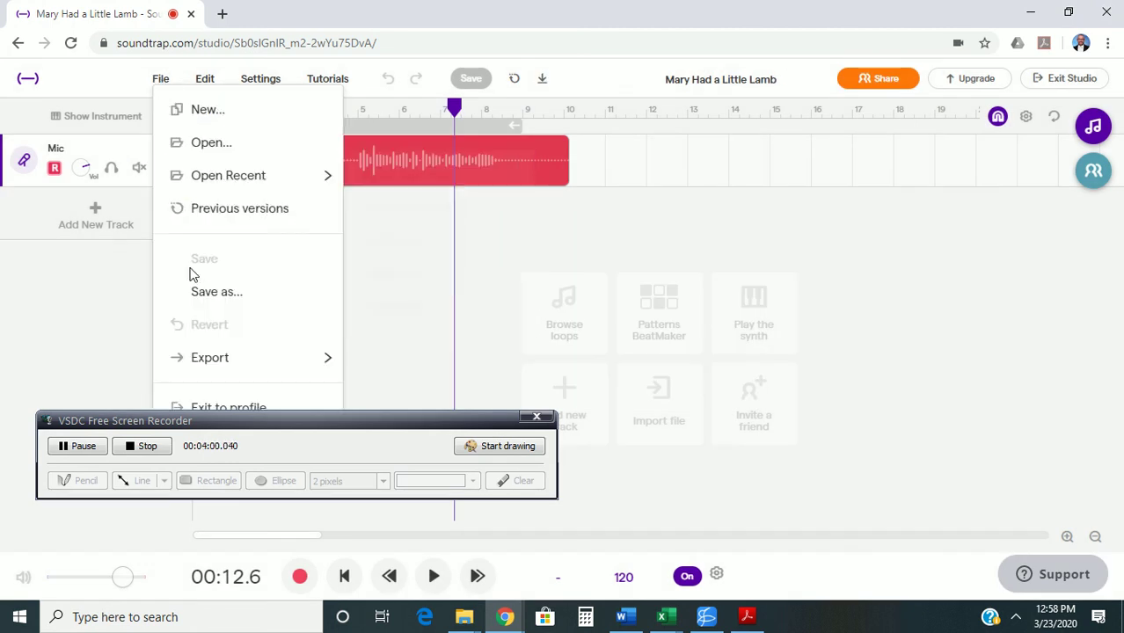
mouse_move(210, 357)
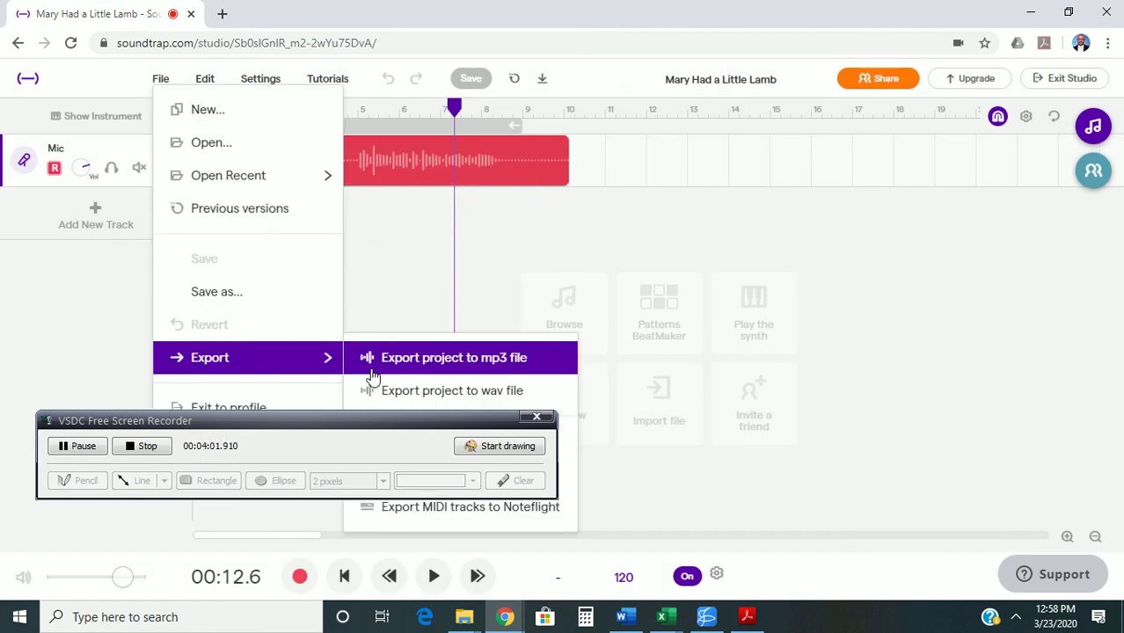
click(454, 357)
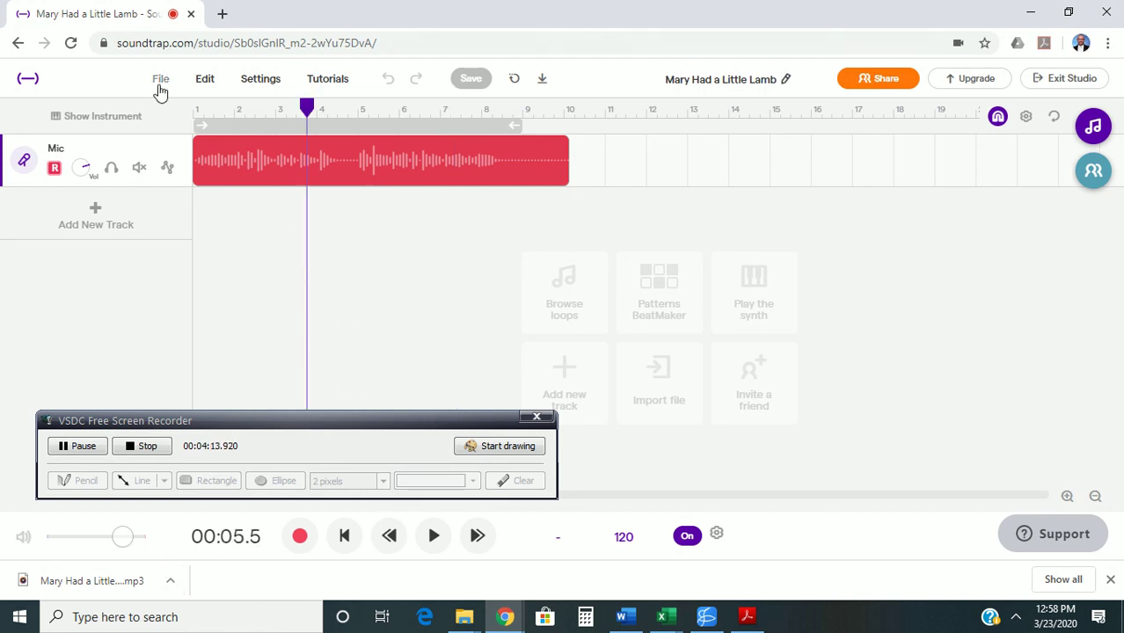
mouse_move(290, 113)
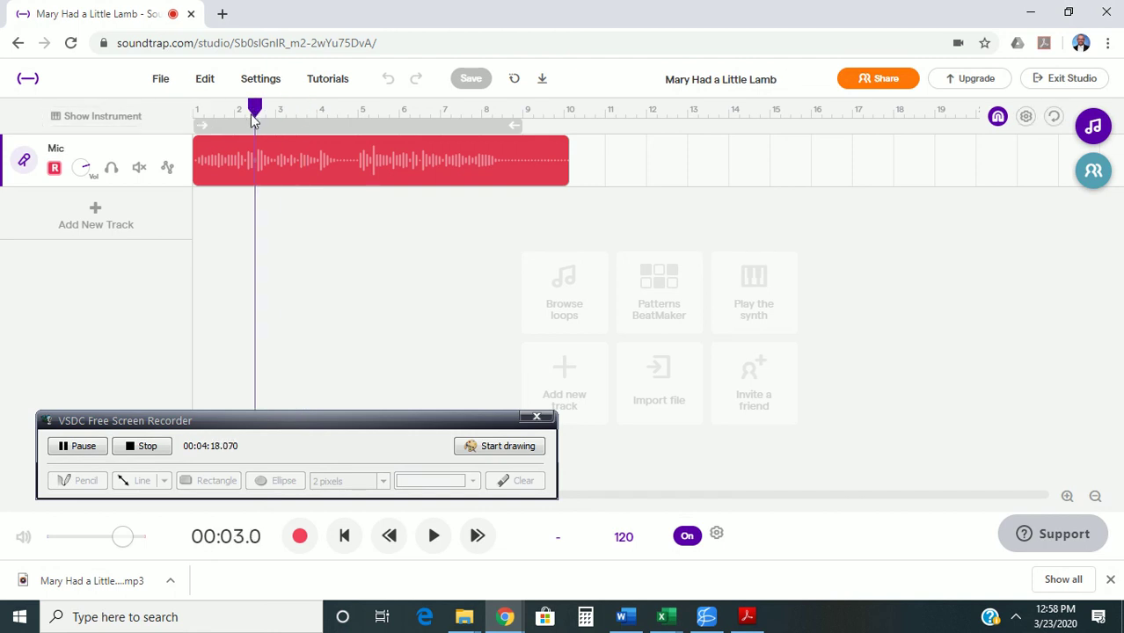
click(343, 534)
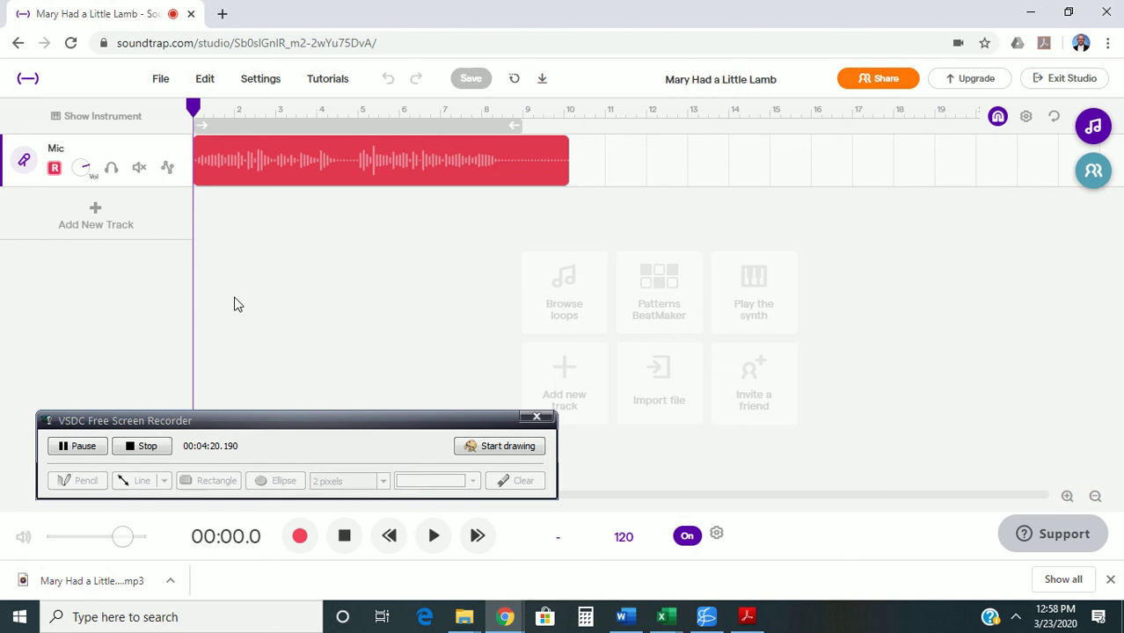
mouse_move(878, 78)
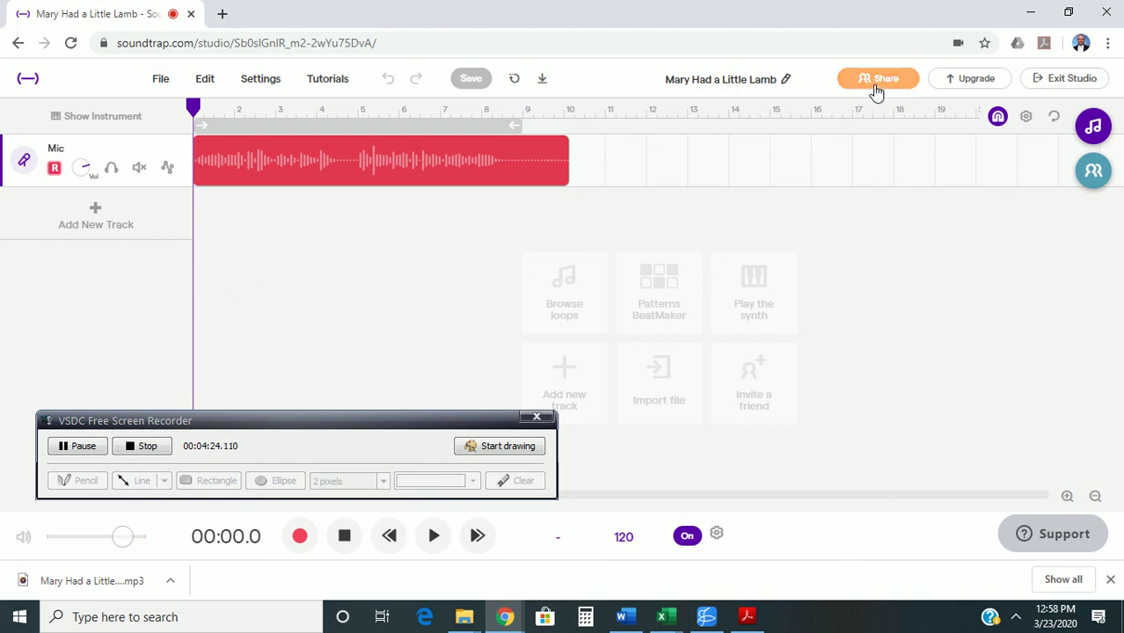
click(877, 78)
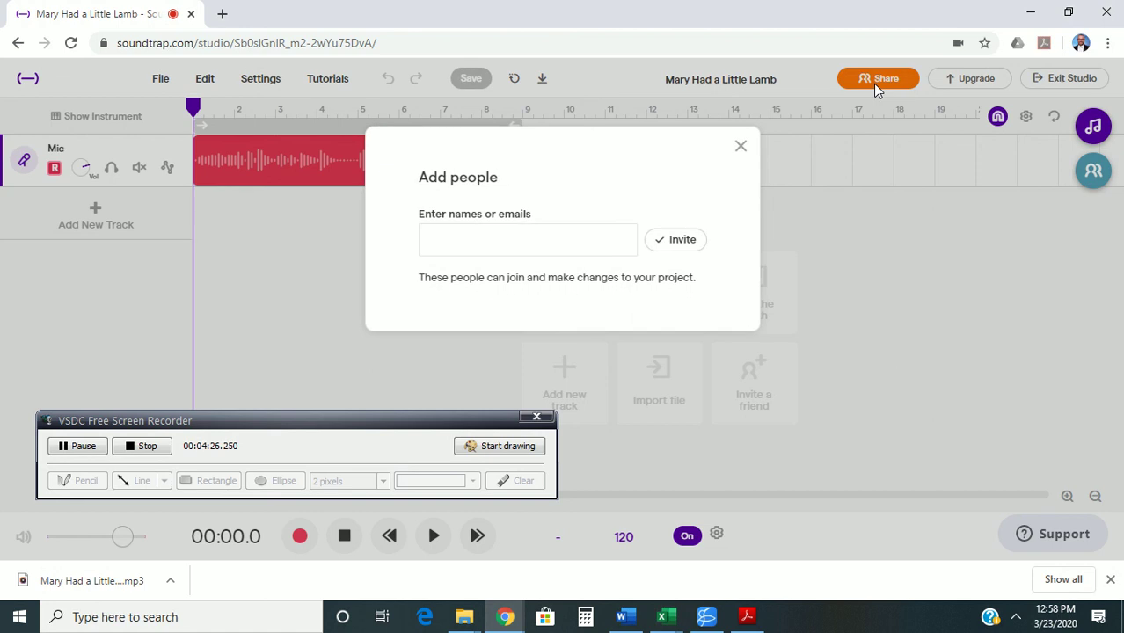
click(527, 239)
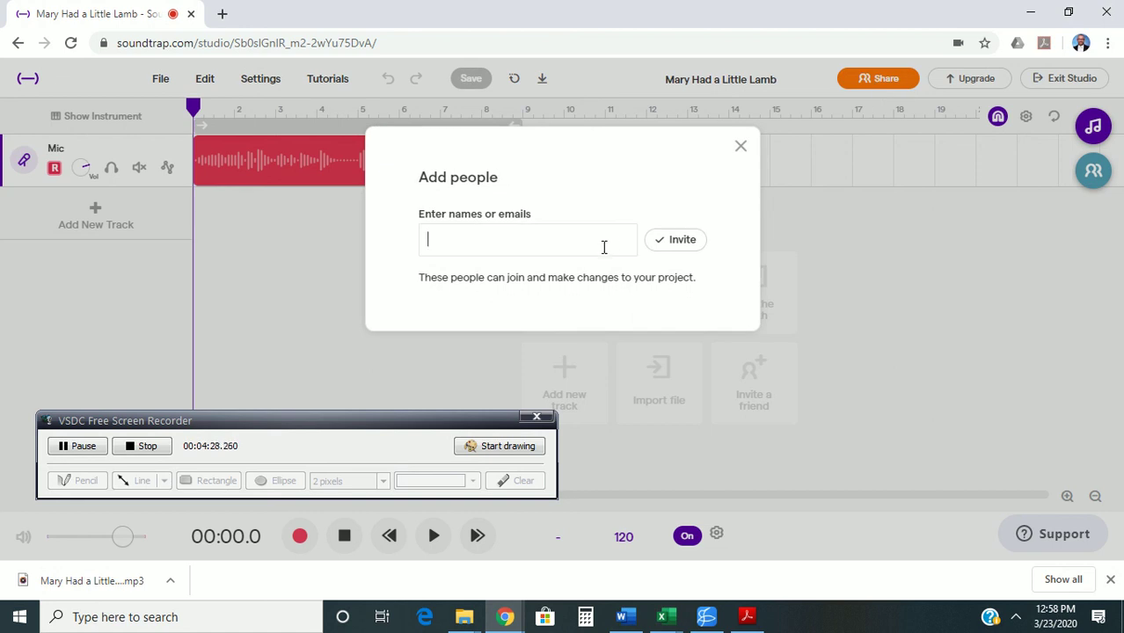
text(daniel)
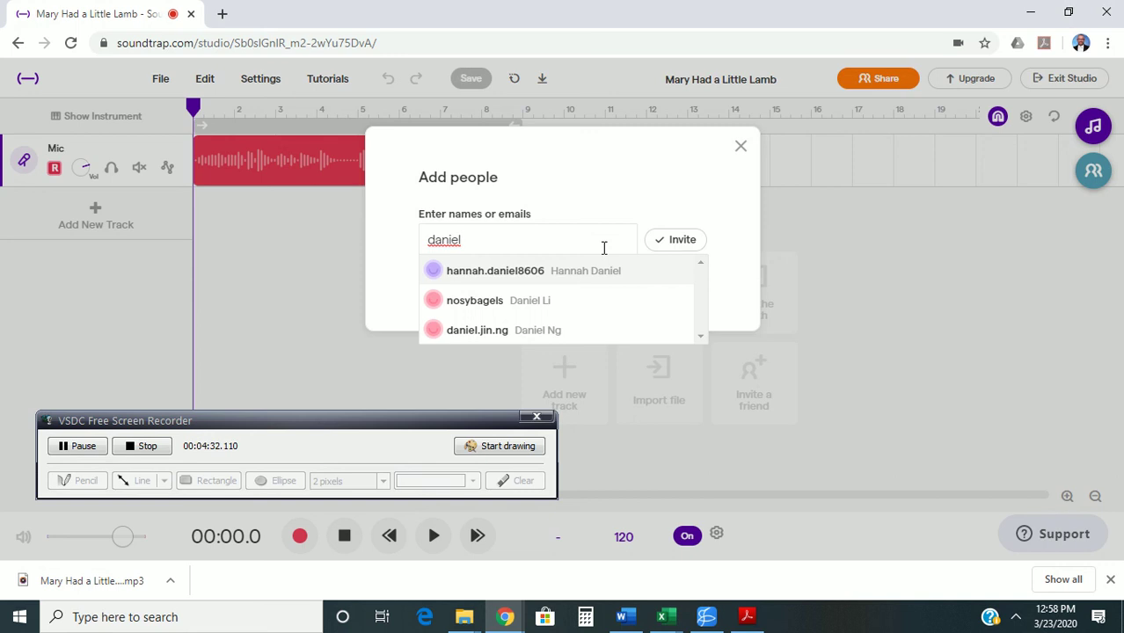
mouse_move(595, 333)
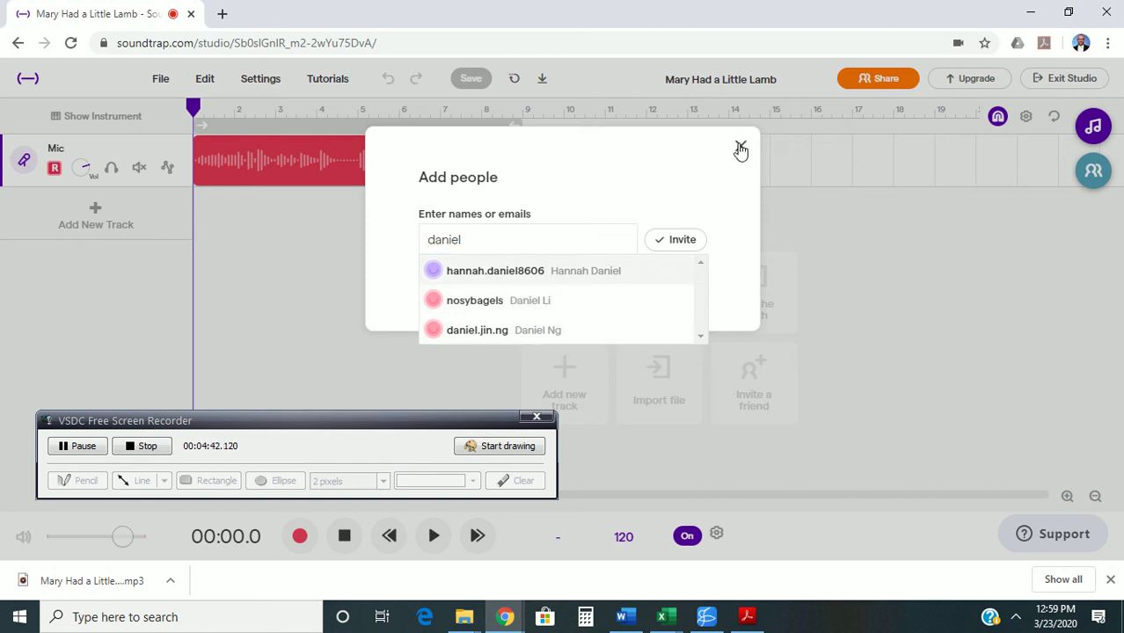
click(741, 148)
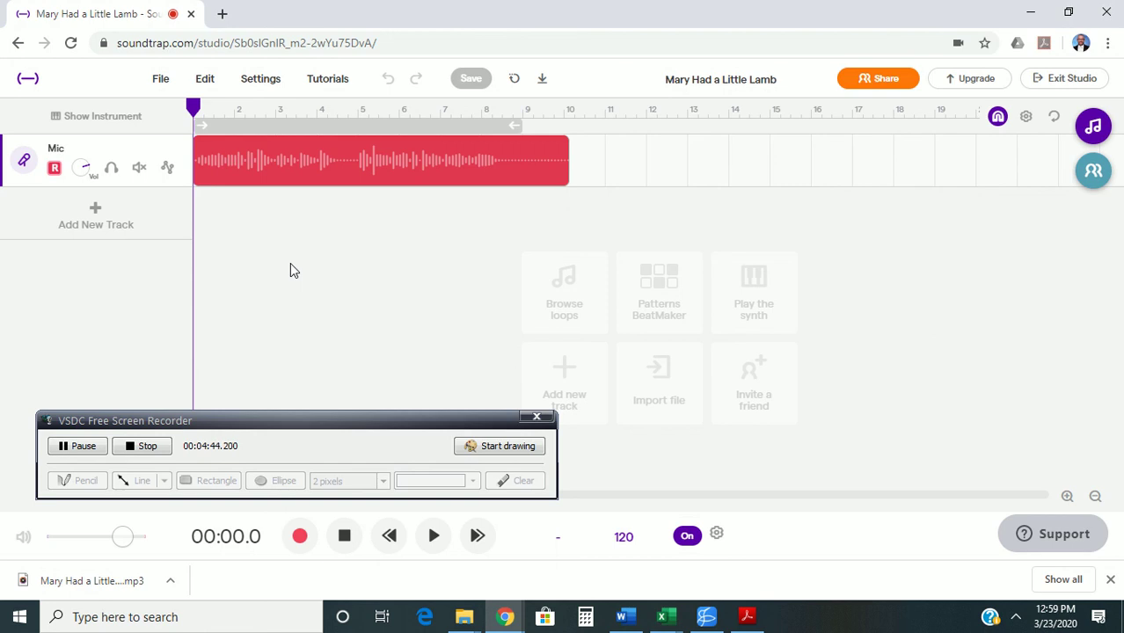
mouse_move(250, 190)
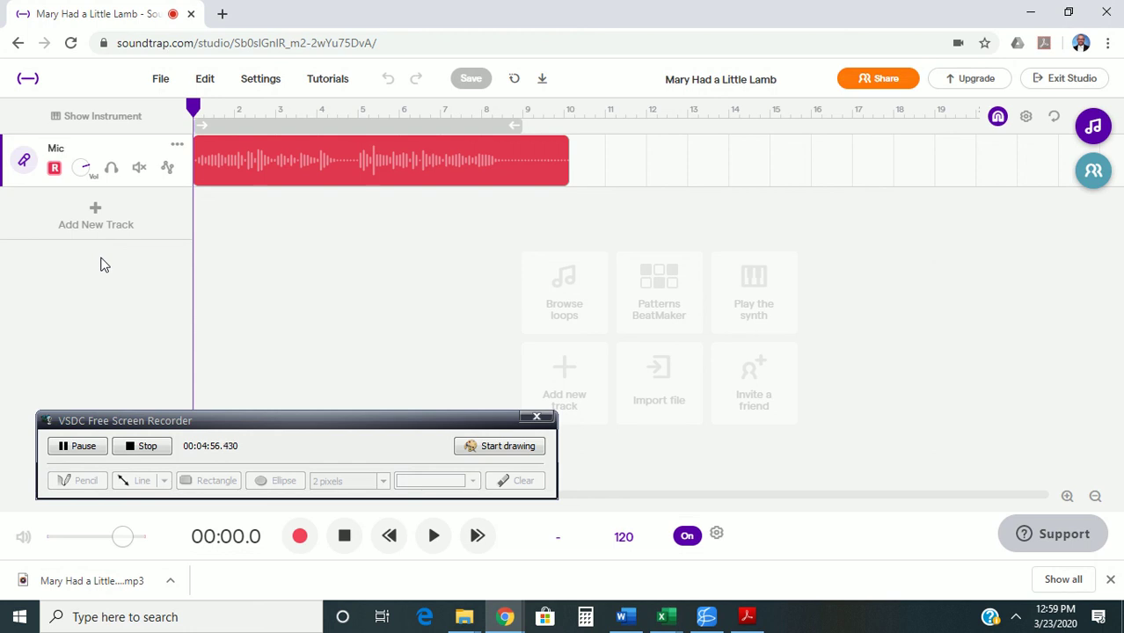
mouse_move(95, 214)
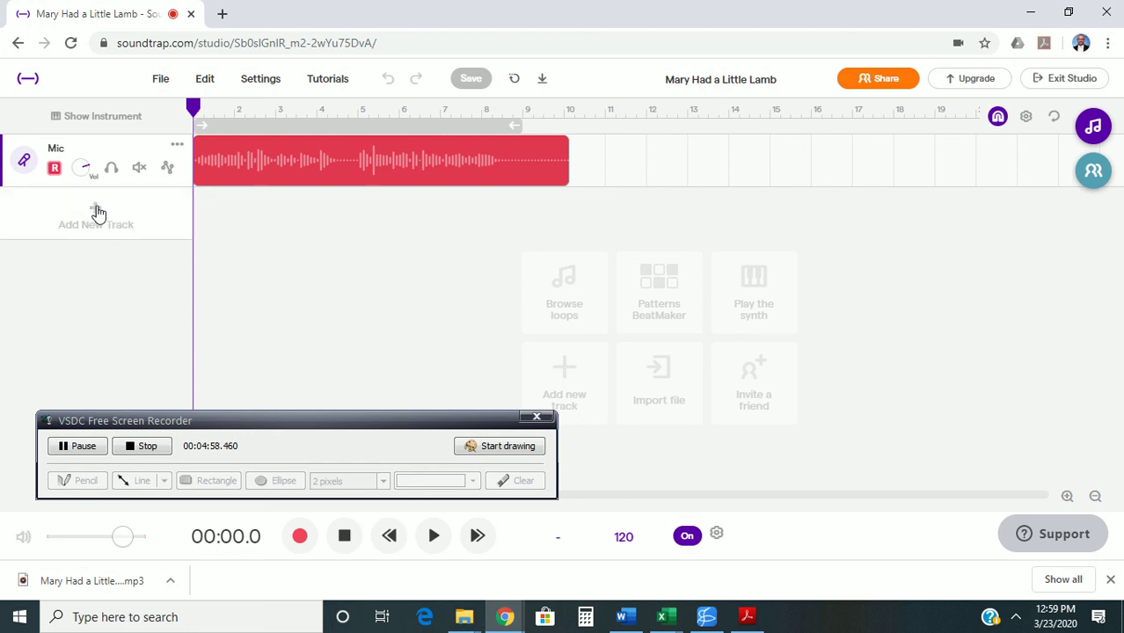
Start a new track by importing an audio file and select Mary's Bass Part.mp3 from Downloads
click(95, 214)
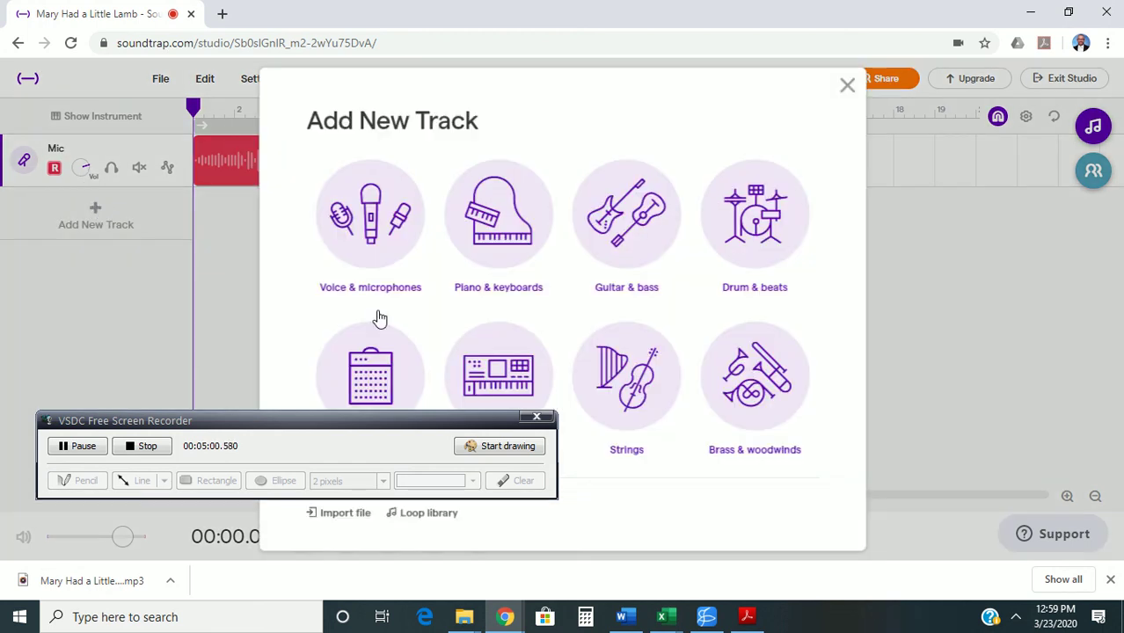
mouse_move(415, 255)
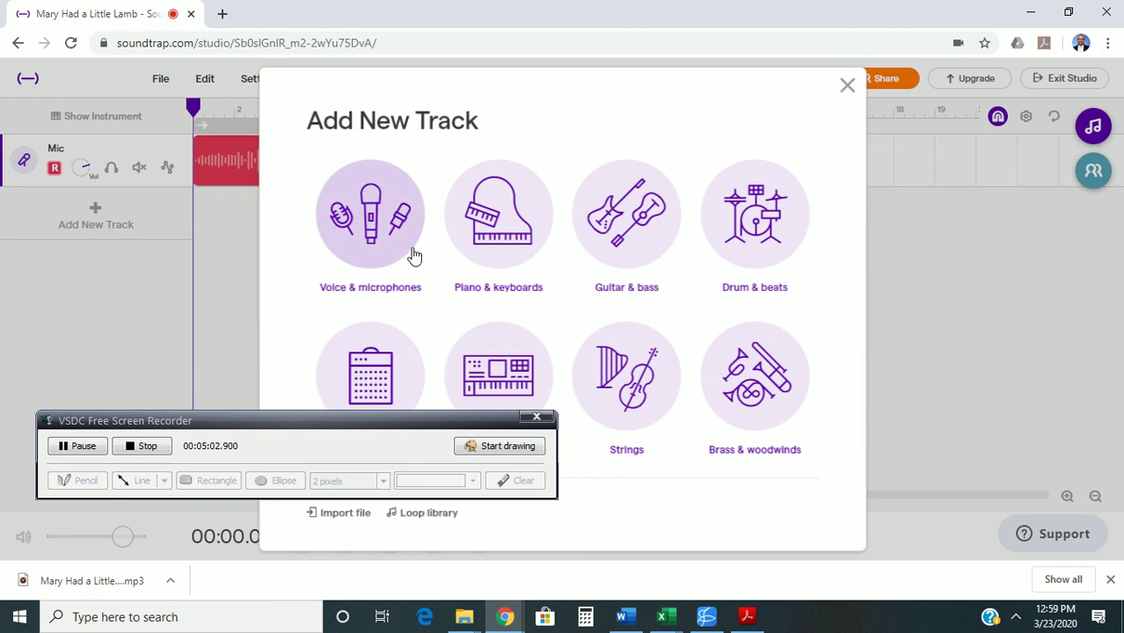
mouse_move(401, 207)
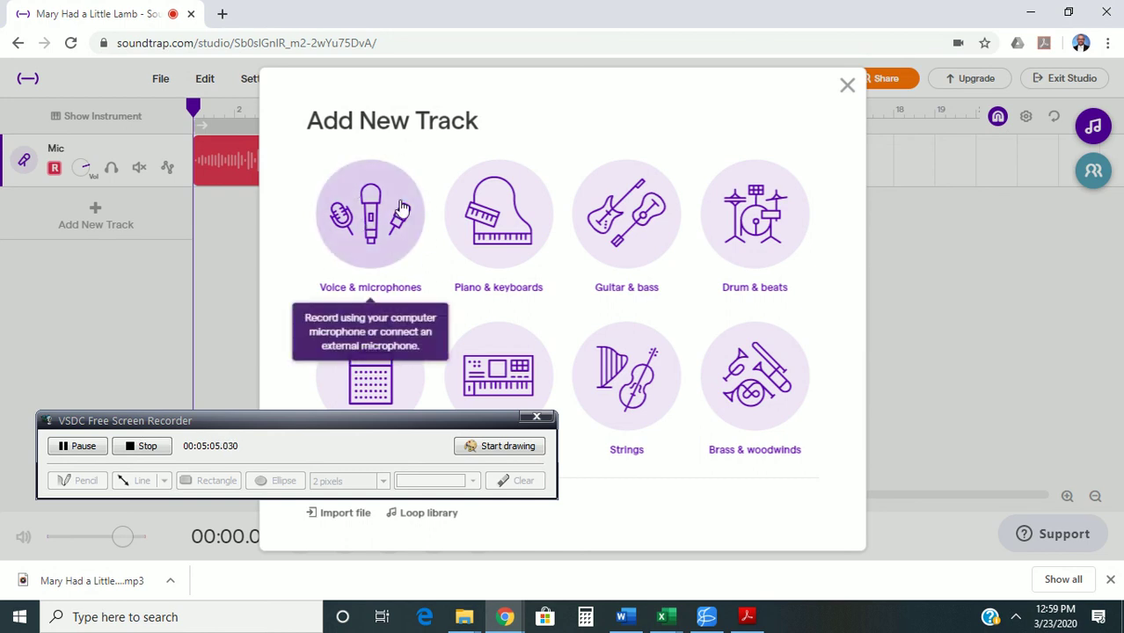
mouse_move(352, 517)
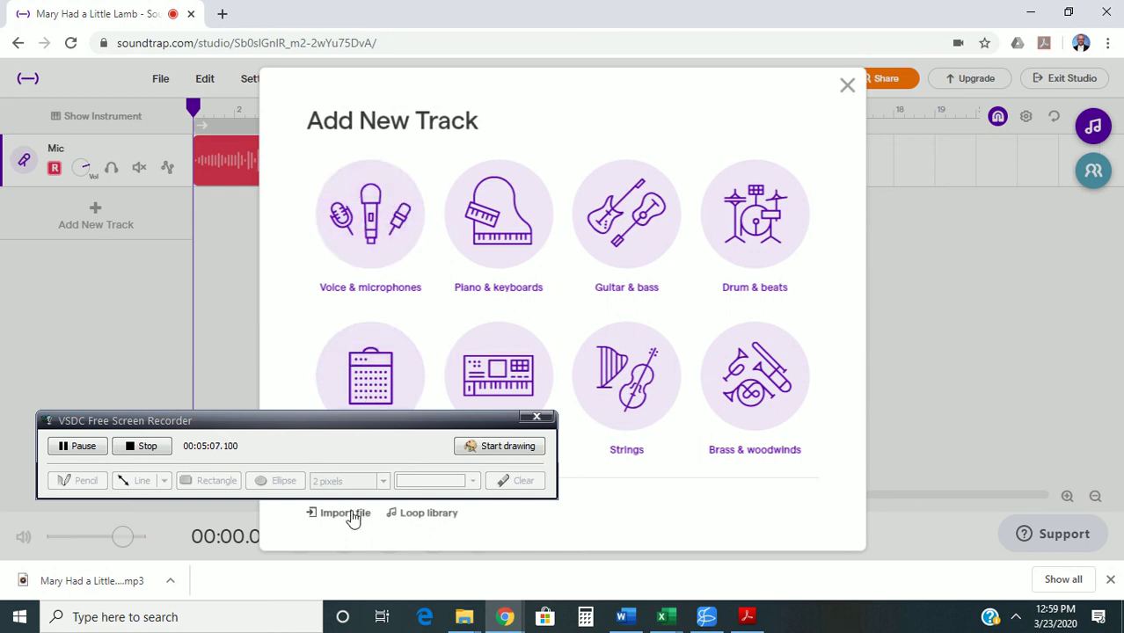
click(343, 513)
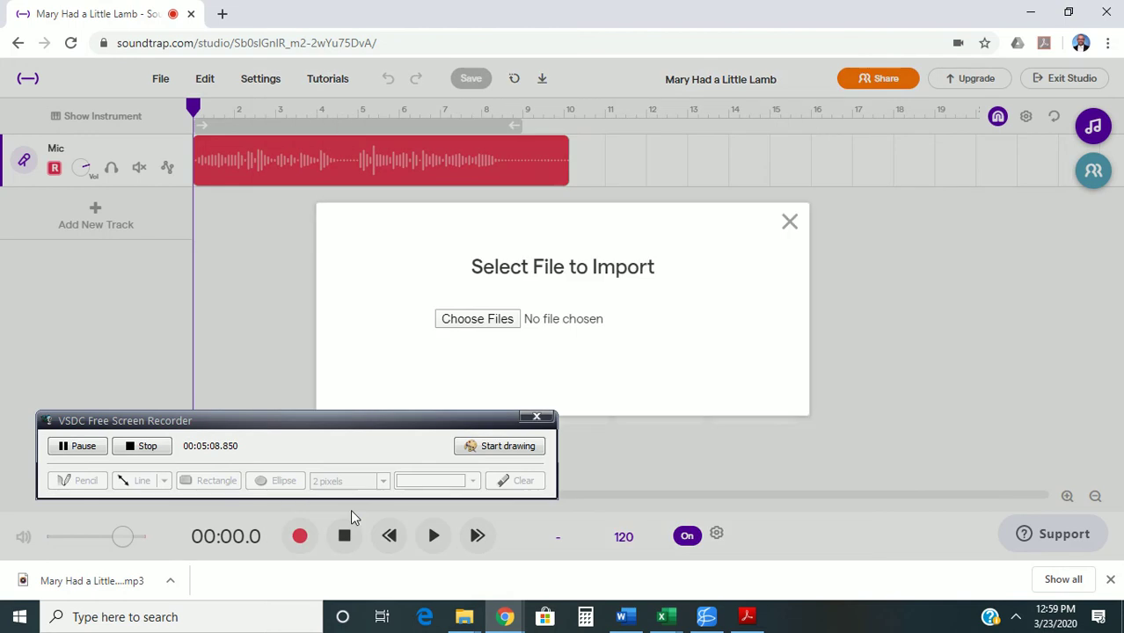
click(477, 319)
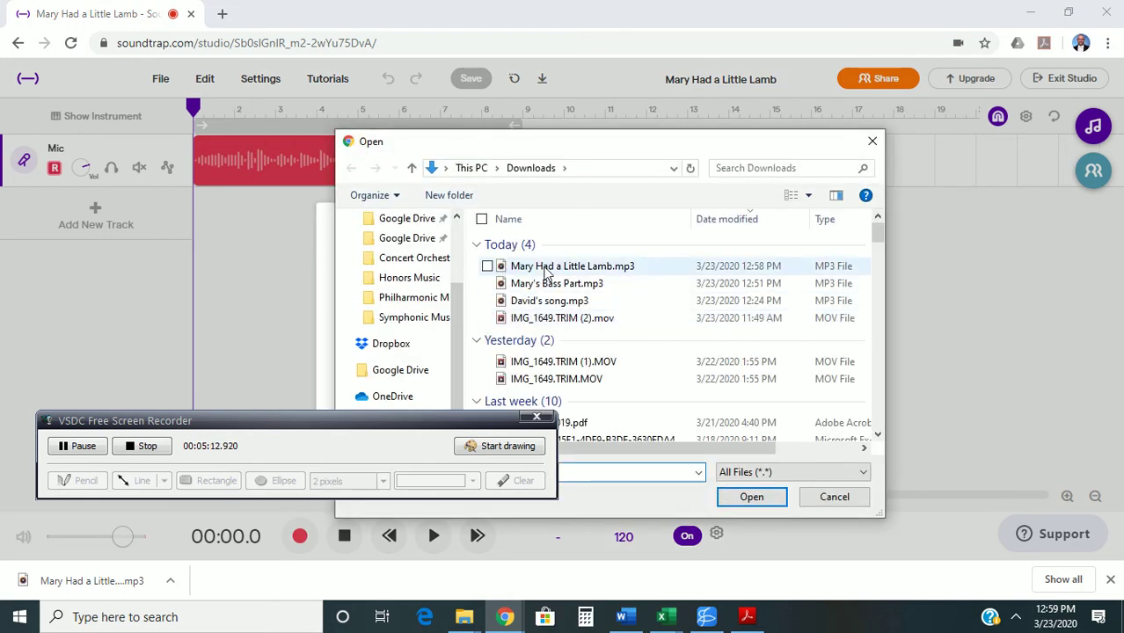
mouse_move(574, 266)
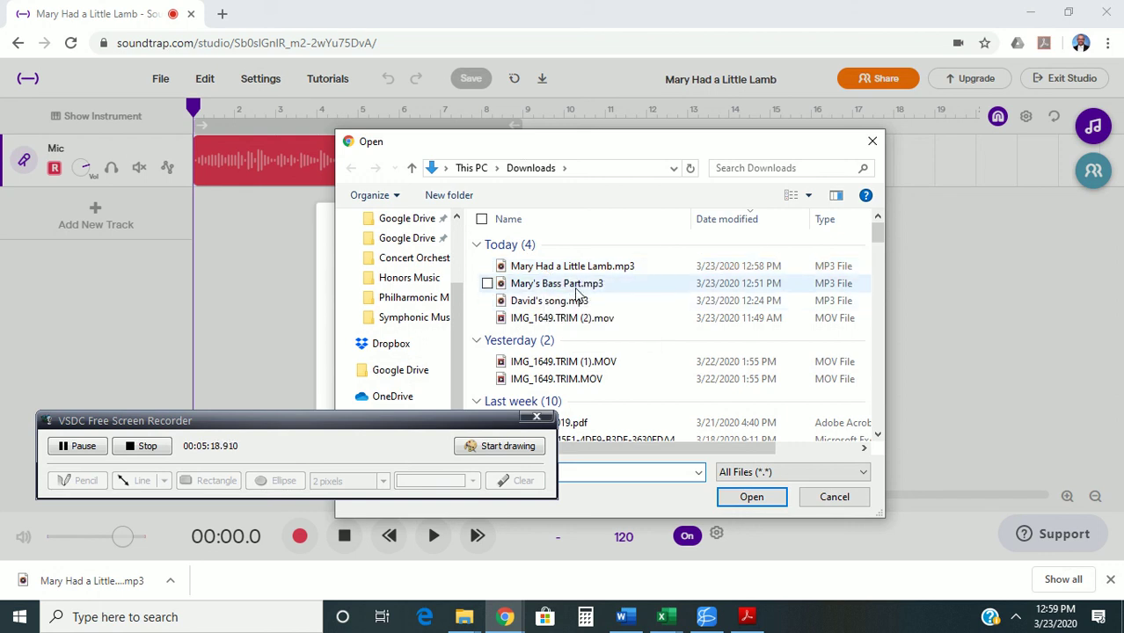
click(556, 283)
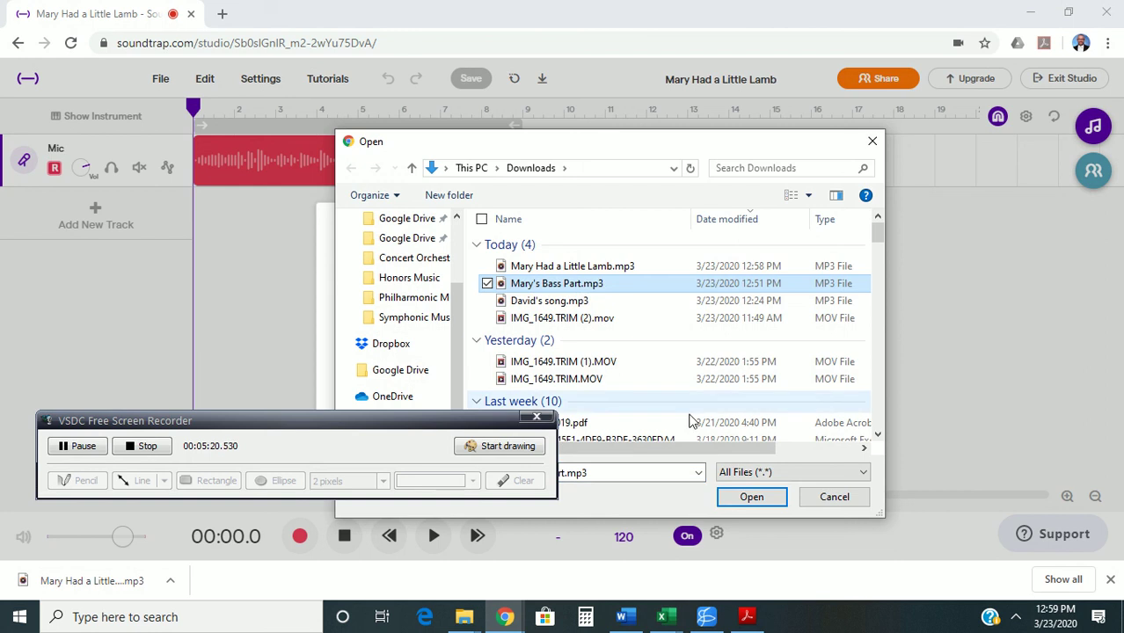
Import the bass part as a second track, turn the metronome off, rewind and play both tracks together
click(751, 496)
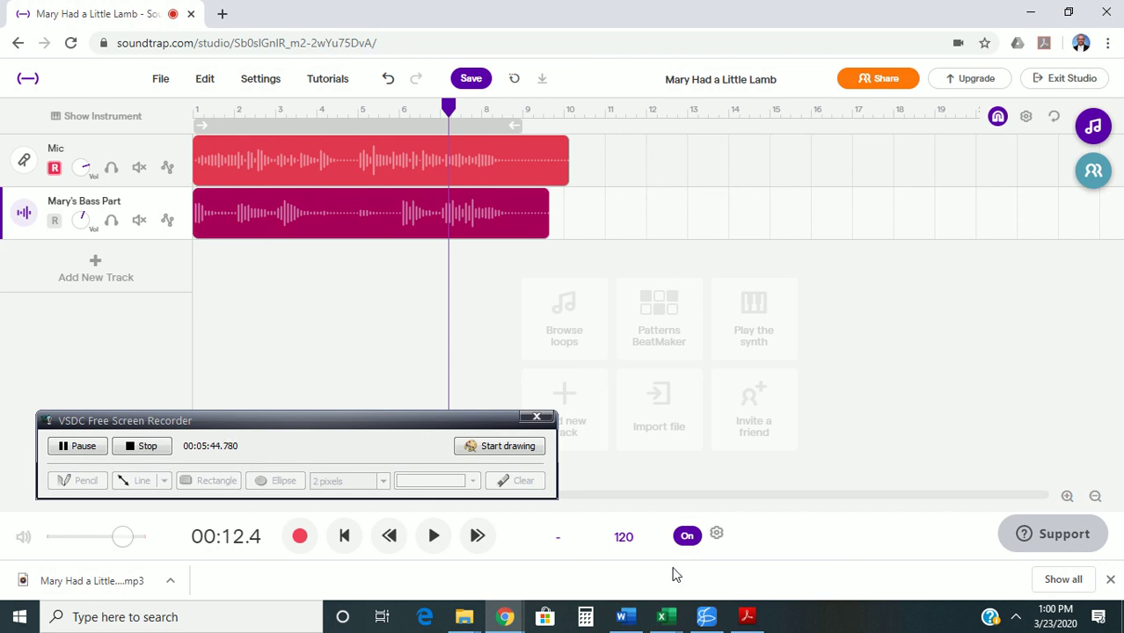
click(688, 535)
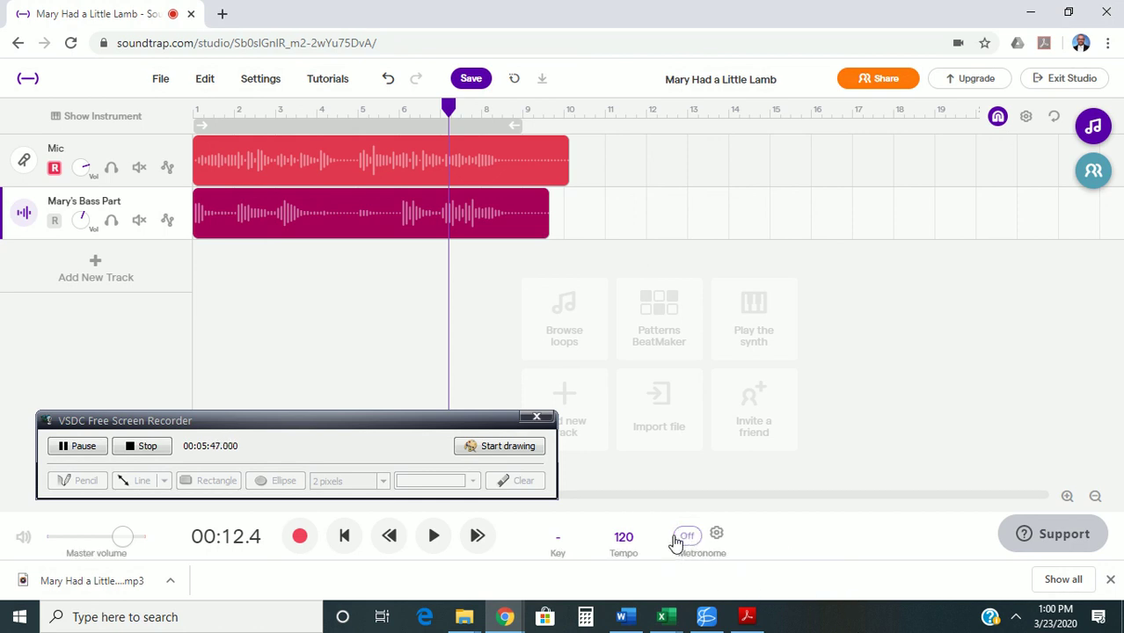
click(343, 535)
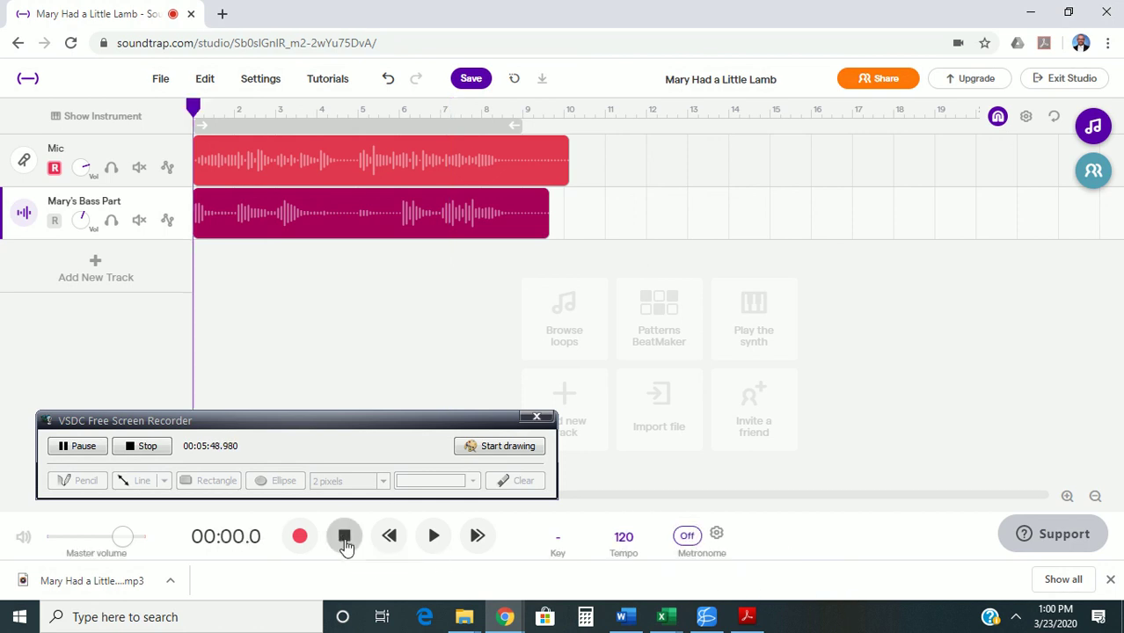
mouse_move(433, 535)
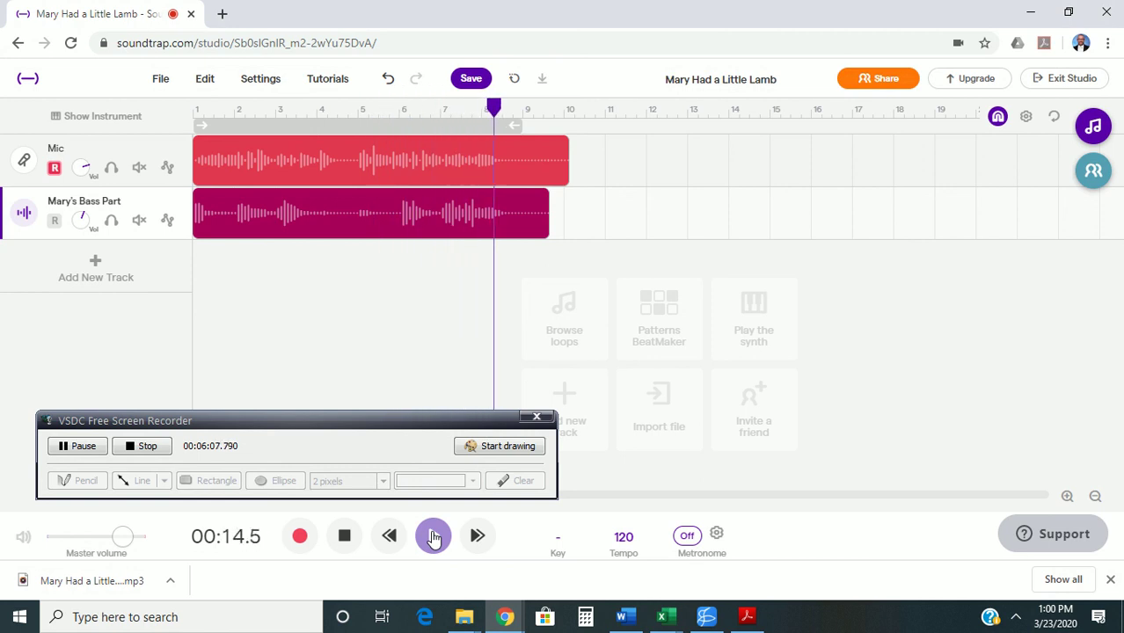
click(433, 534)
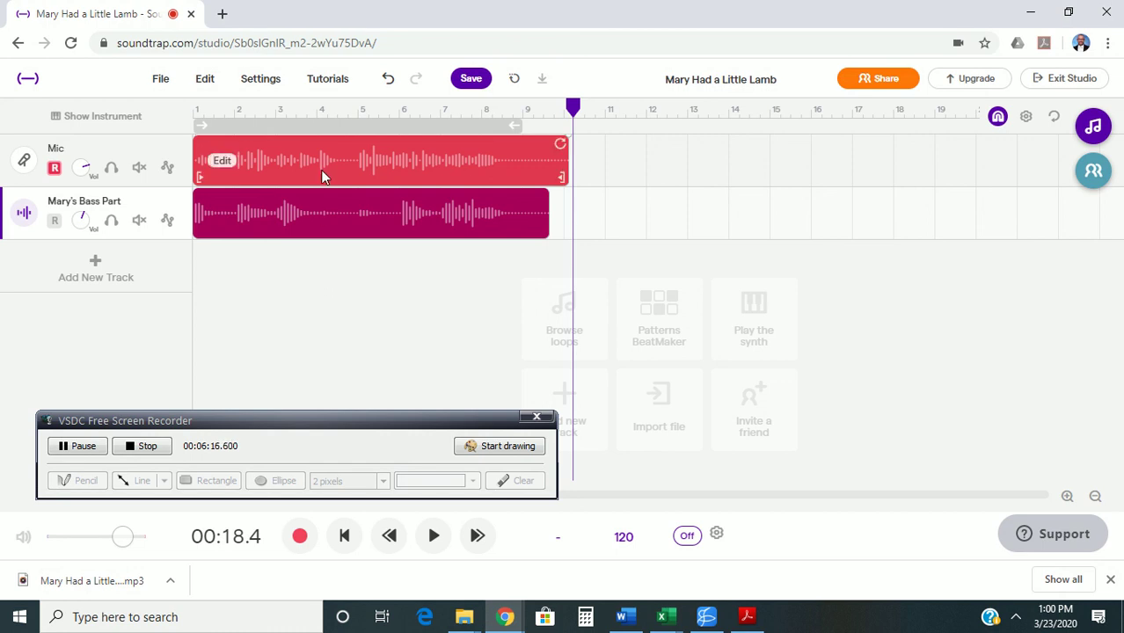
mouse_move(262, 141)
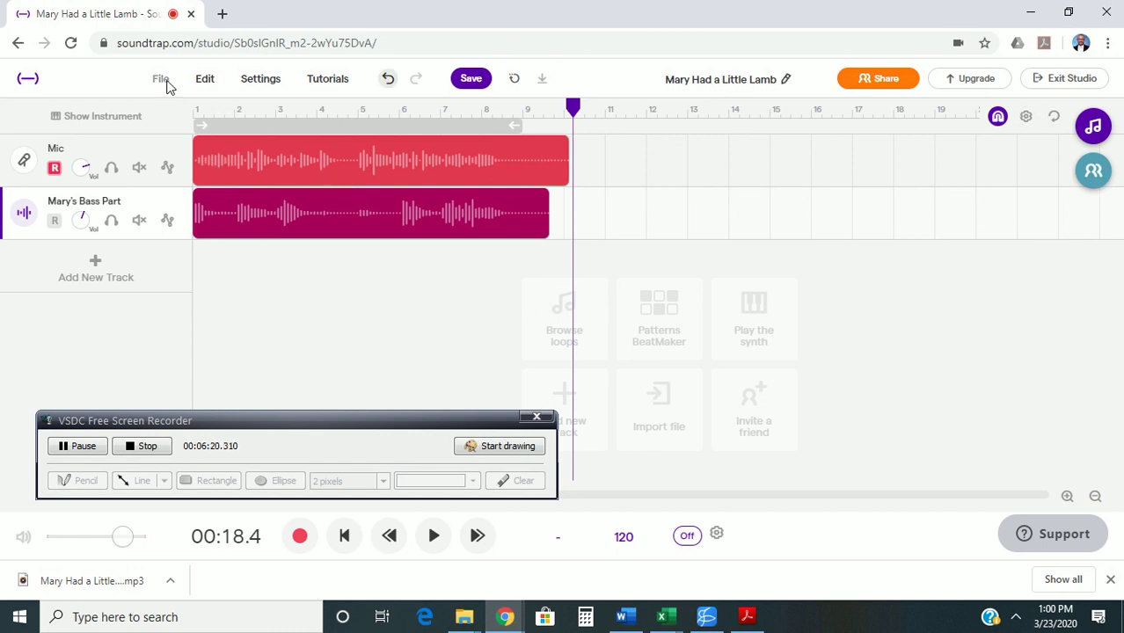
Save the two-track project and check the collaborators log showing 'You saved' entries
click(160, 78)
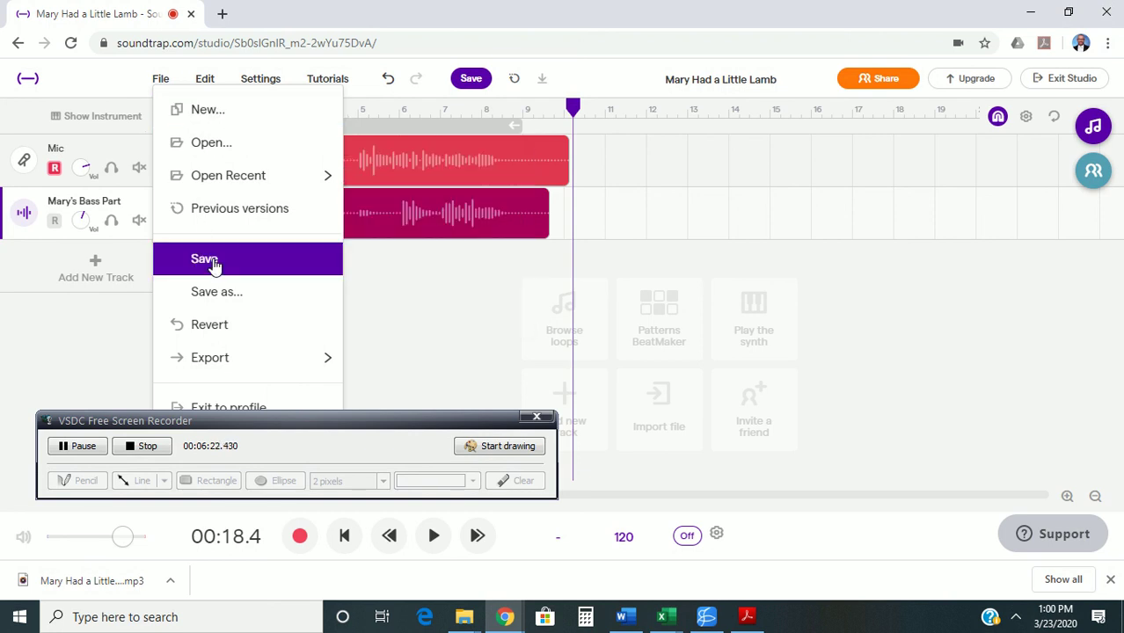
click(204, 258)
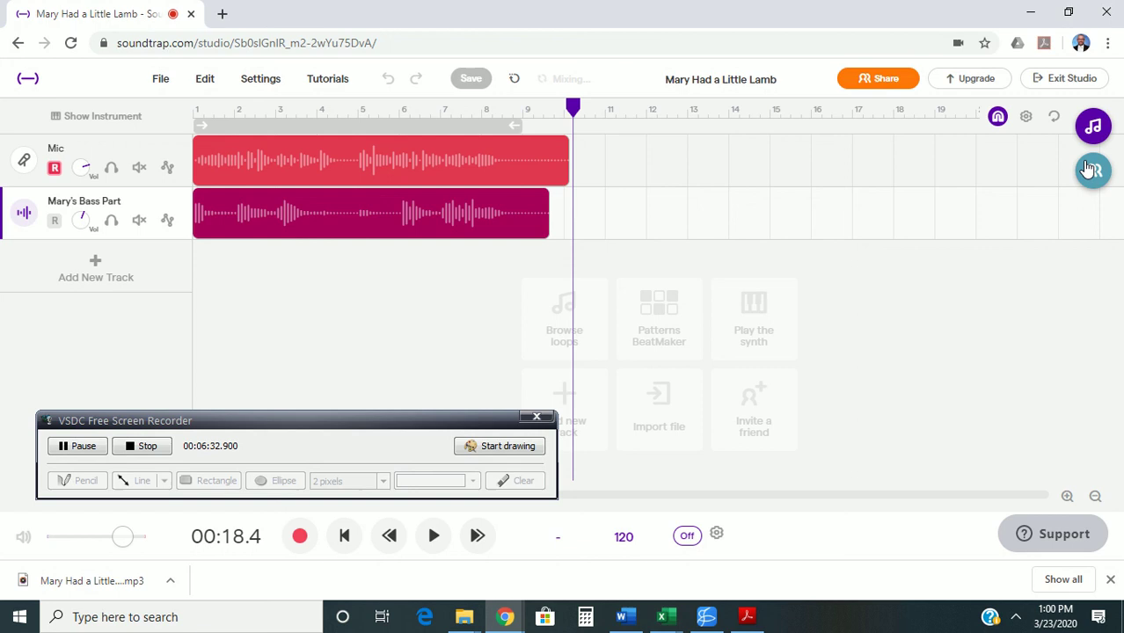
click(1093, 169)
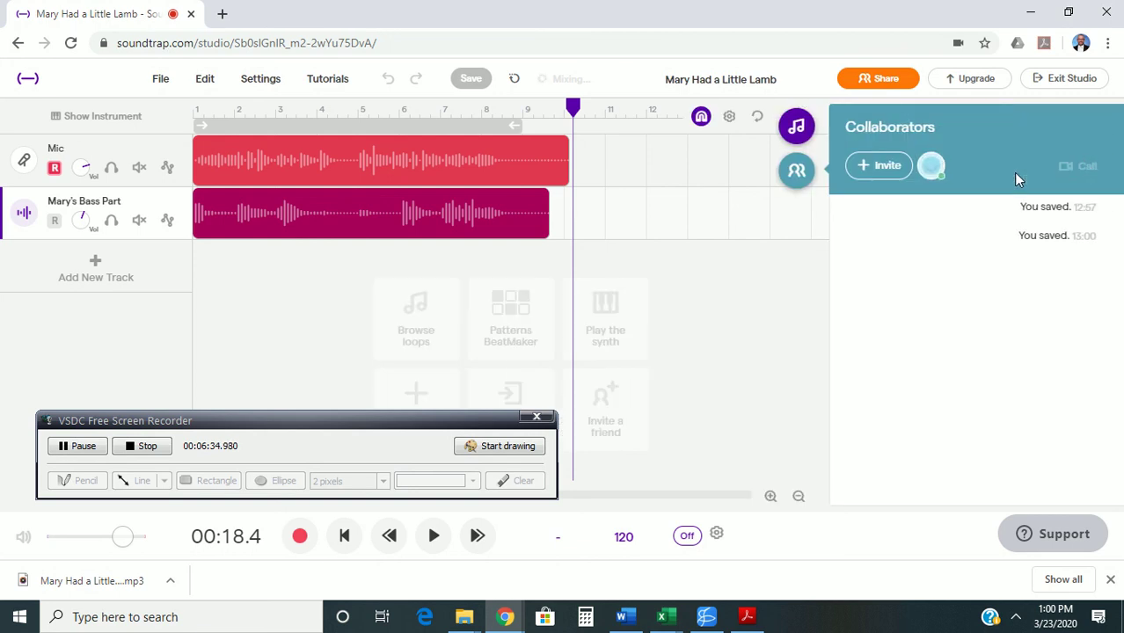
mouse_move(890, 271)
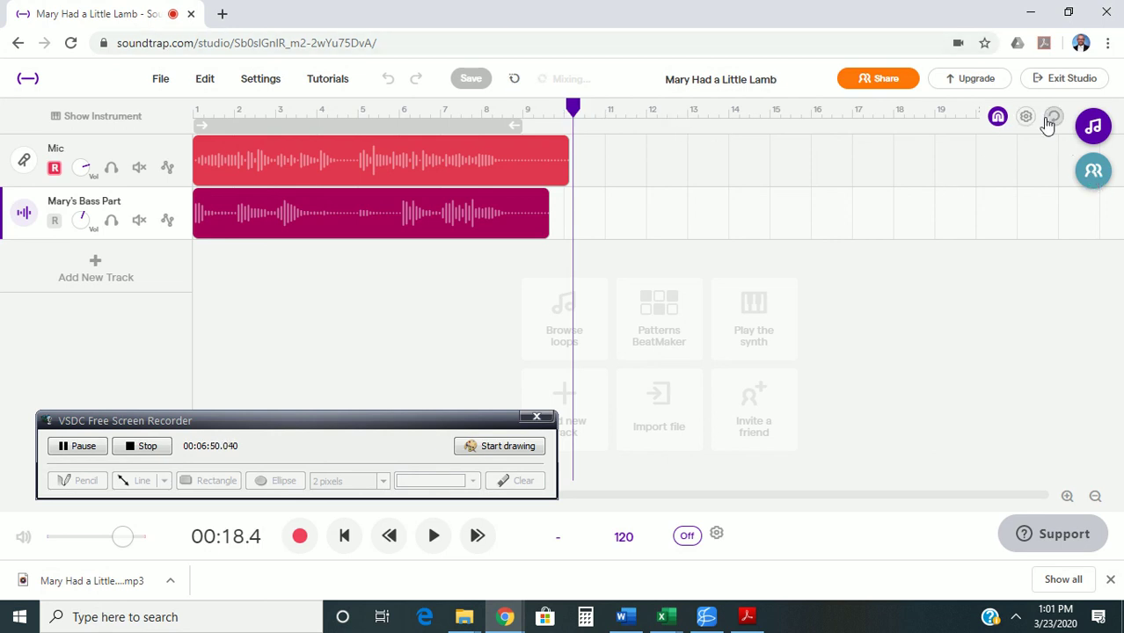
mouse_move(1054, 116)
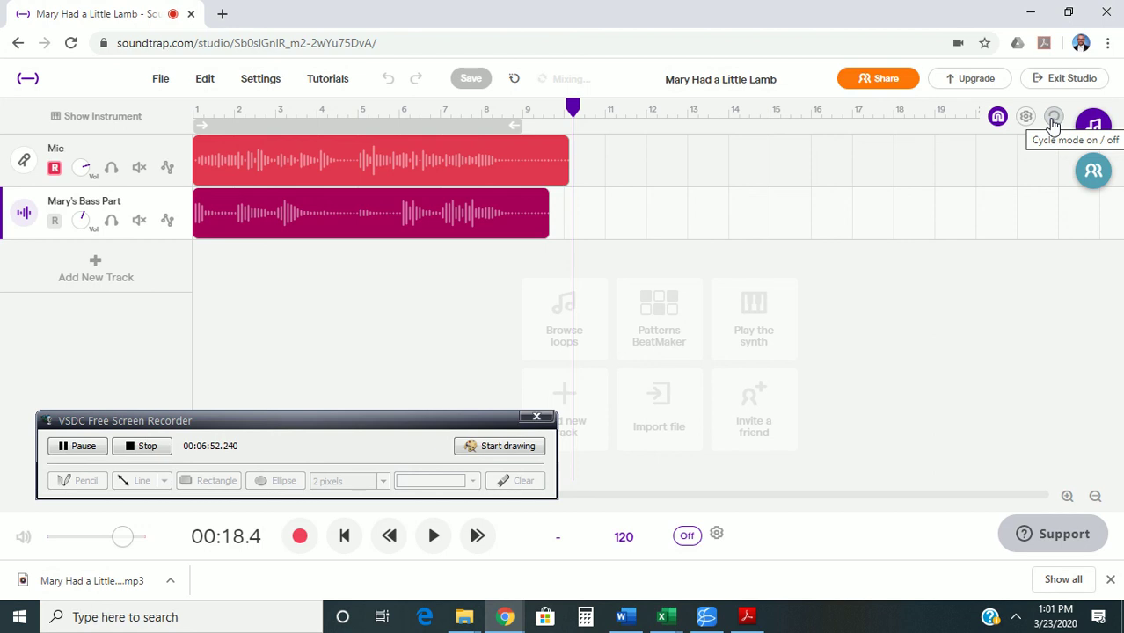
mouse_move(429, 256)
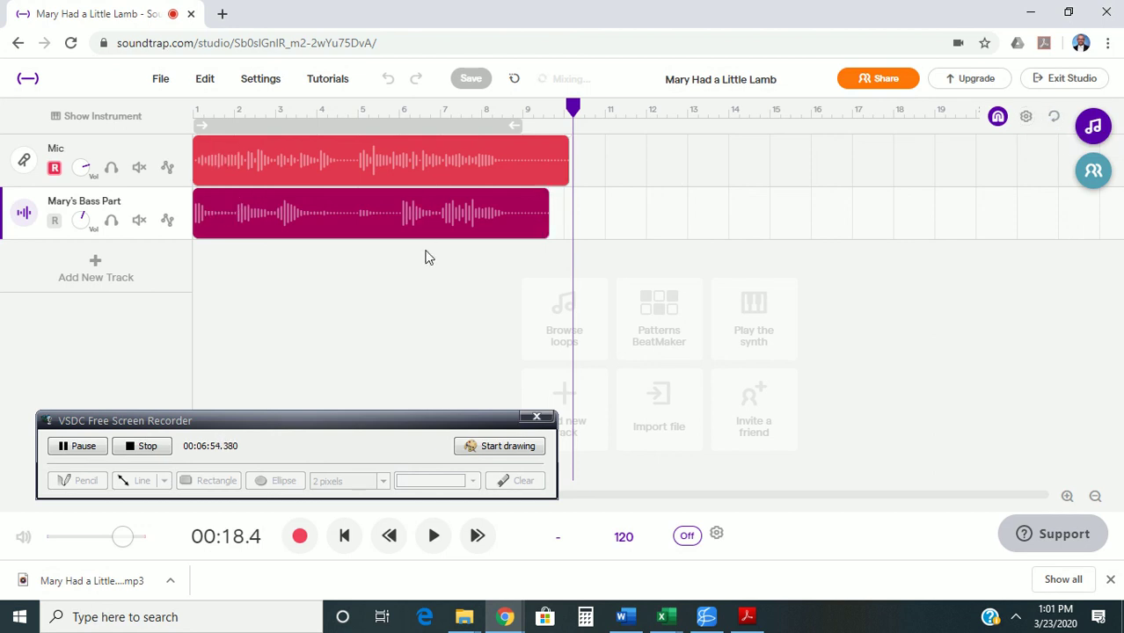
mouse_move(431, 267)
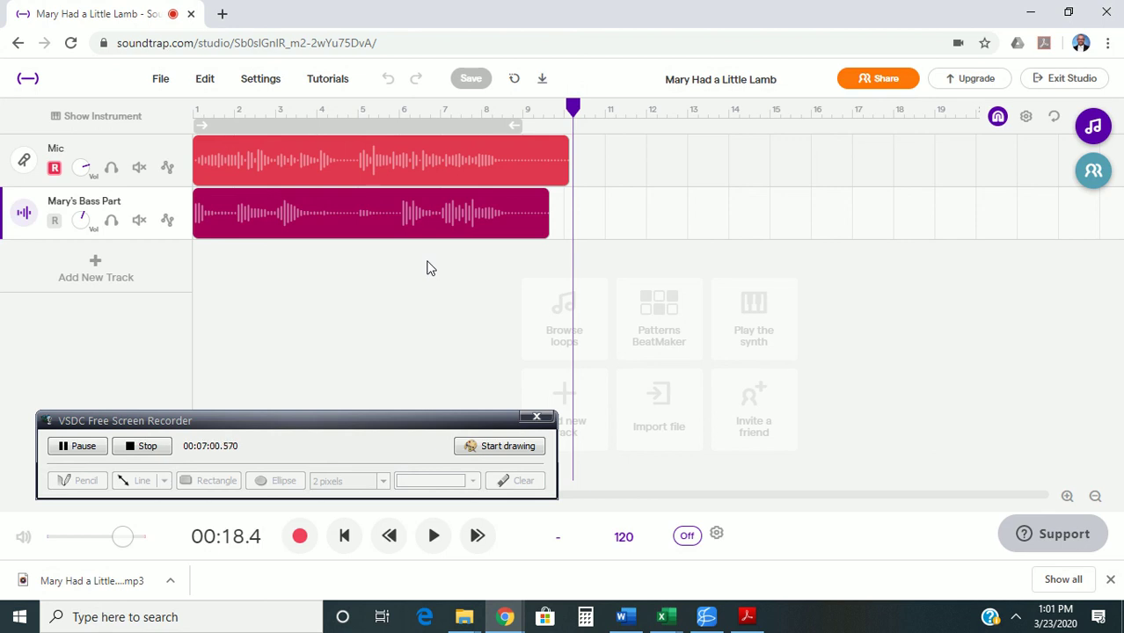
Export the two-track project to an mp3 file for playback in Groove Music
click(160, 77)
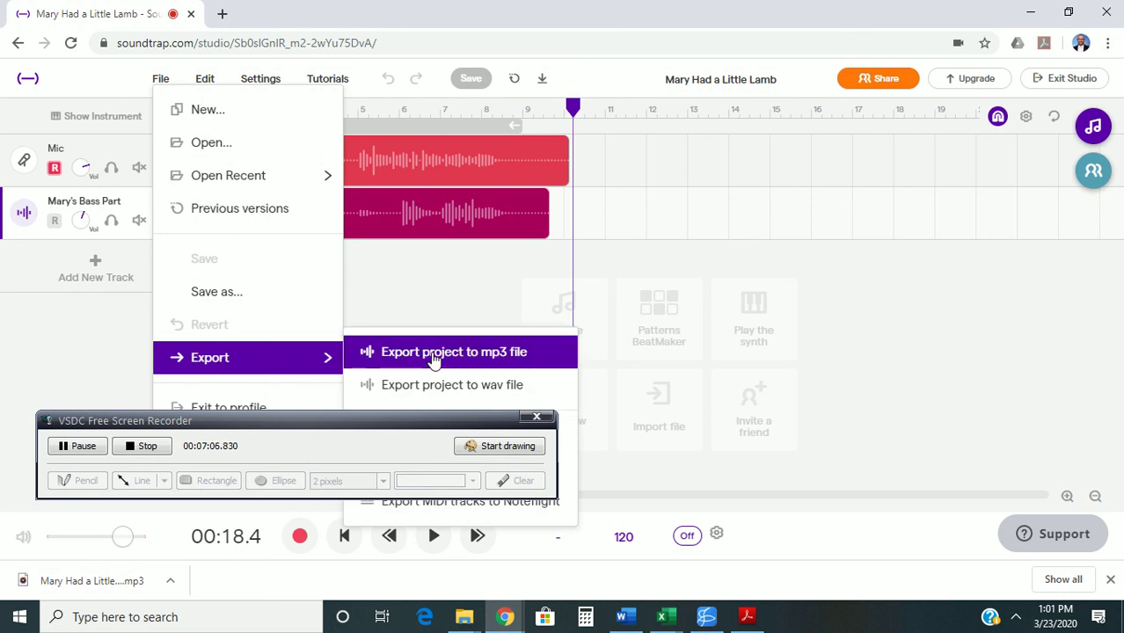
click(454, 352)
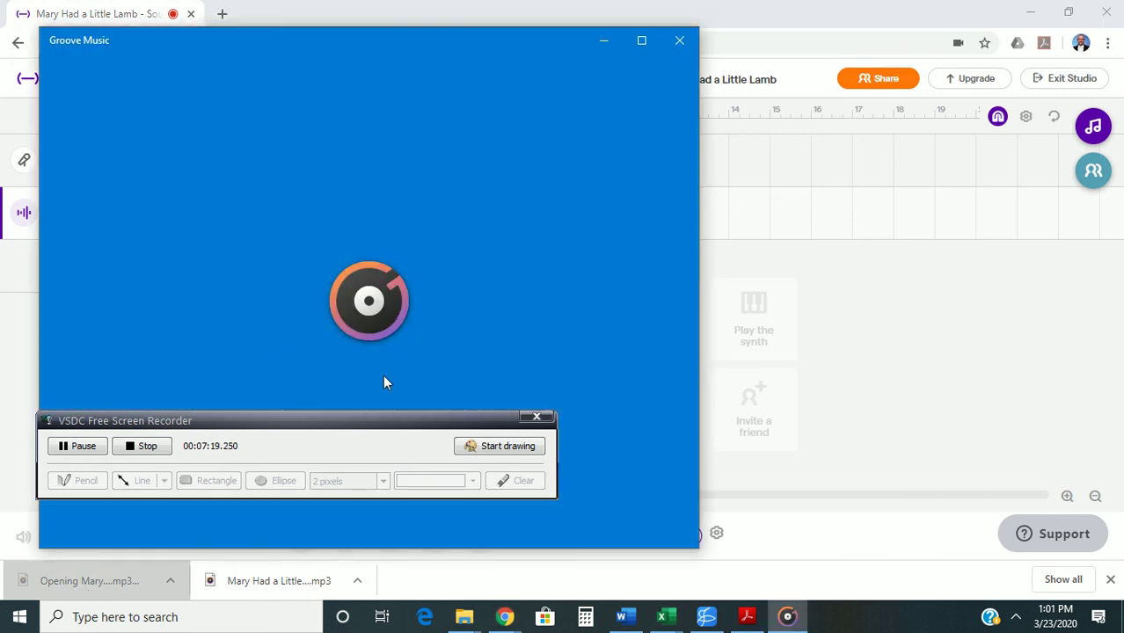
mouse_move(590, 303)
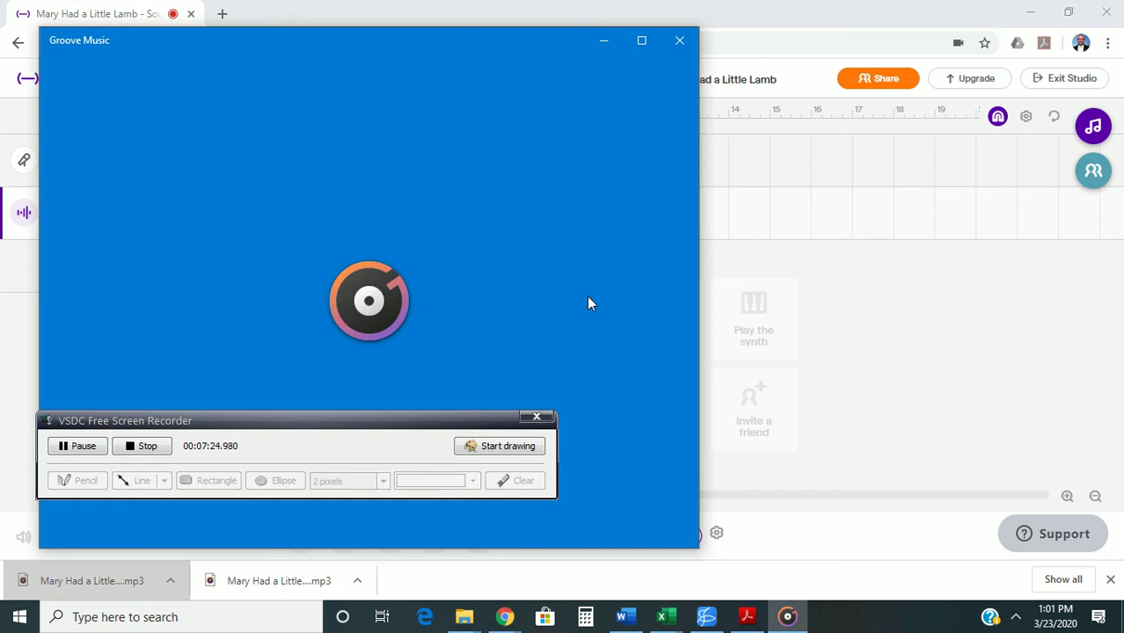
mouse_move(545, 290)
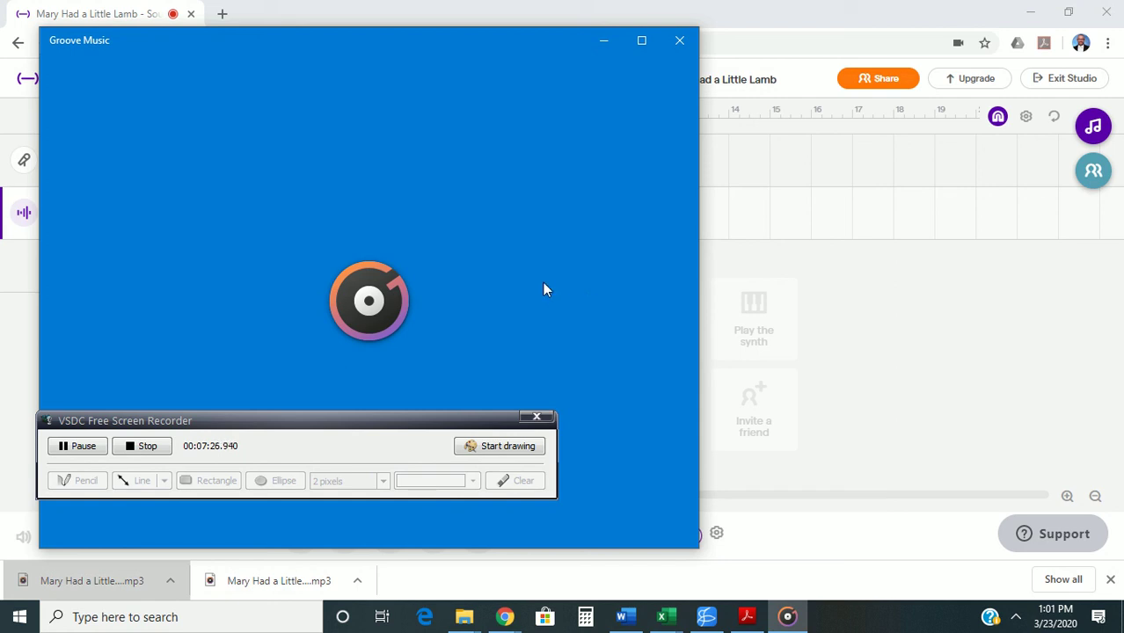
mouse_move(665, 117)
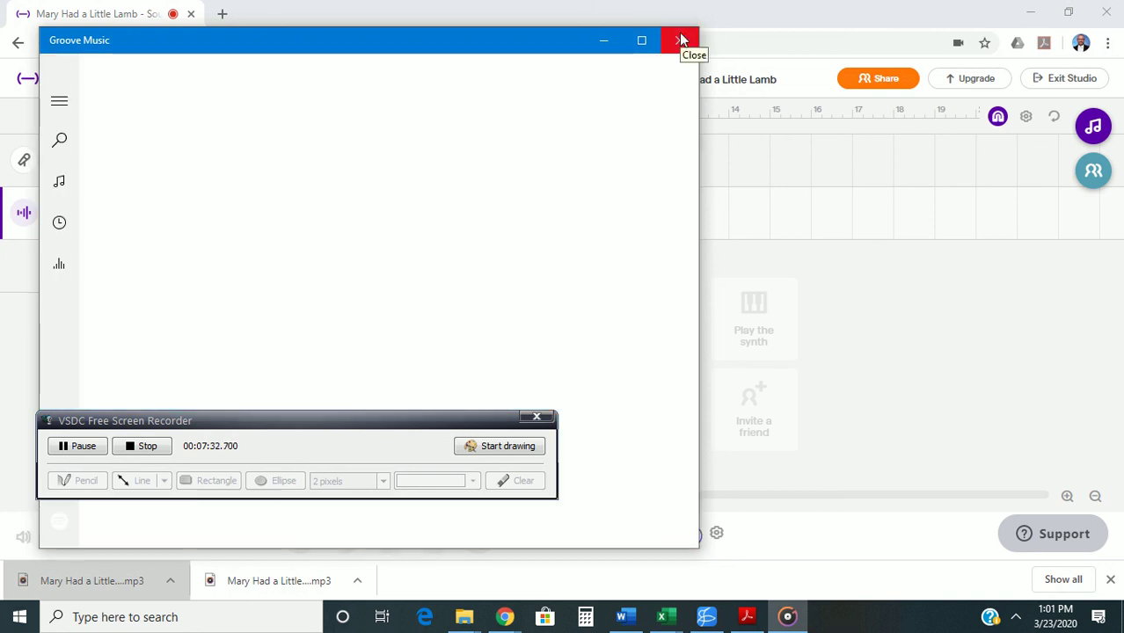
mouse_move(431, 260)
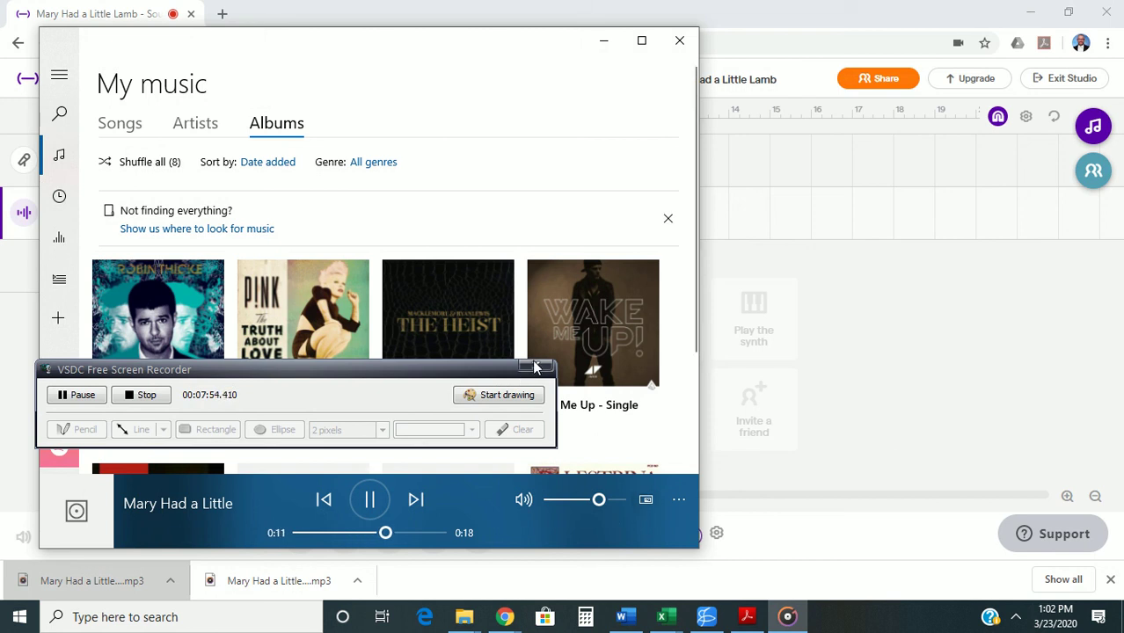
Switch back to the Soundtrap project and show its save history in the collaborators panel
click(369, 500)
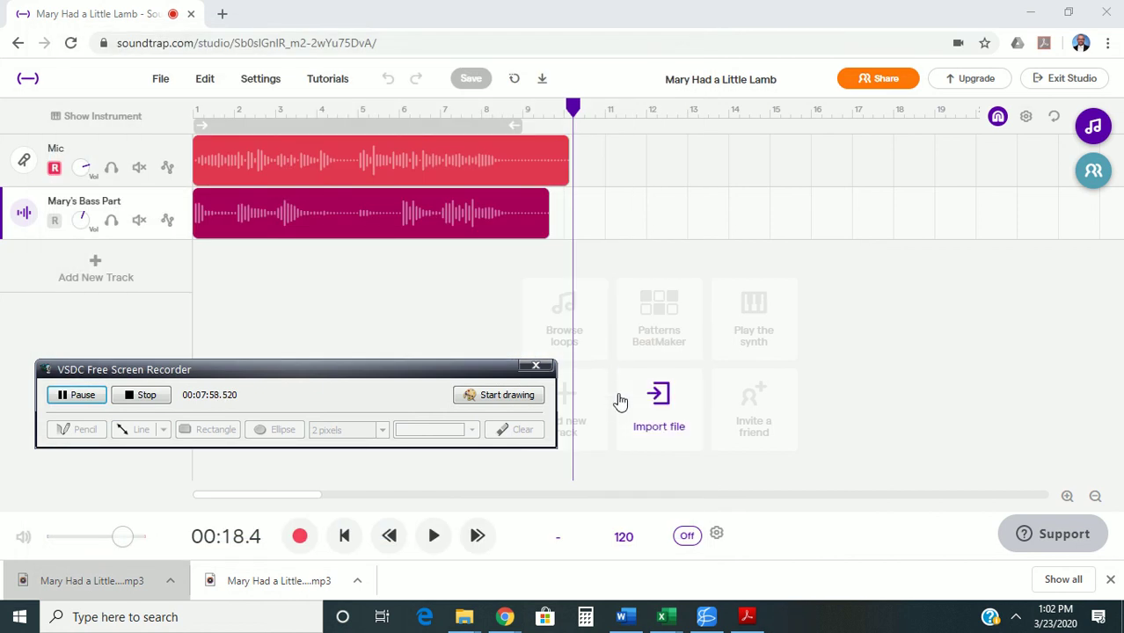
mouse_move(431, 306)
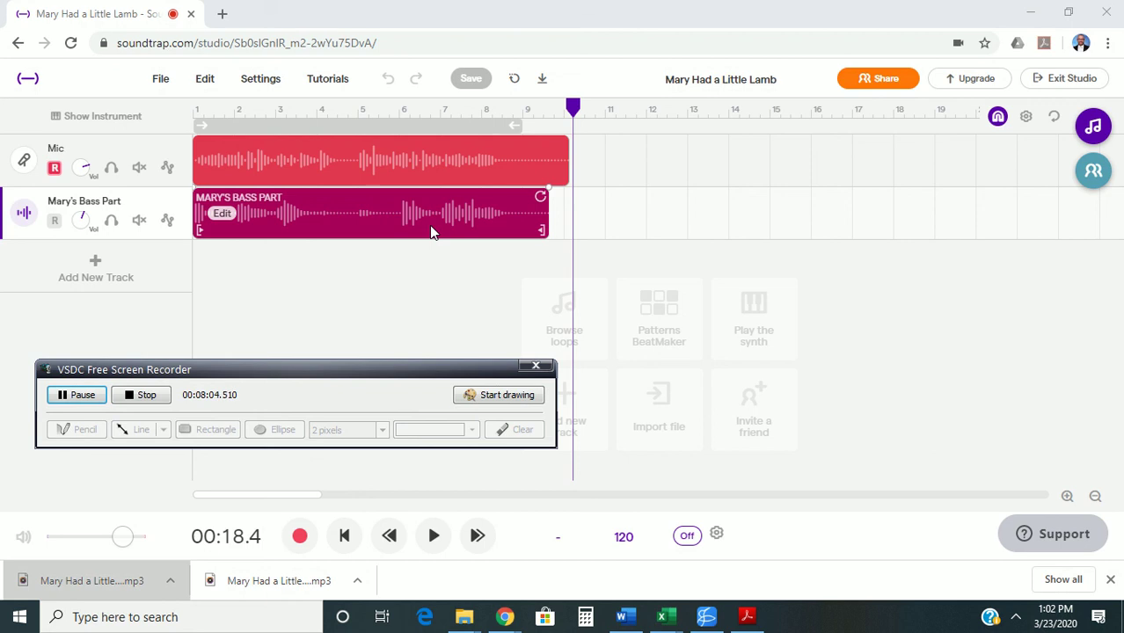
click(419, 308)
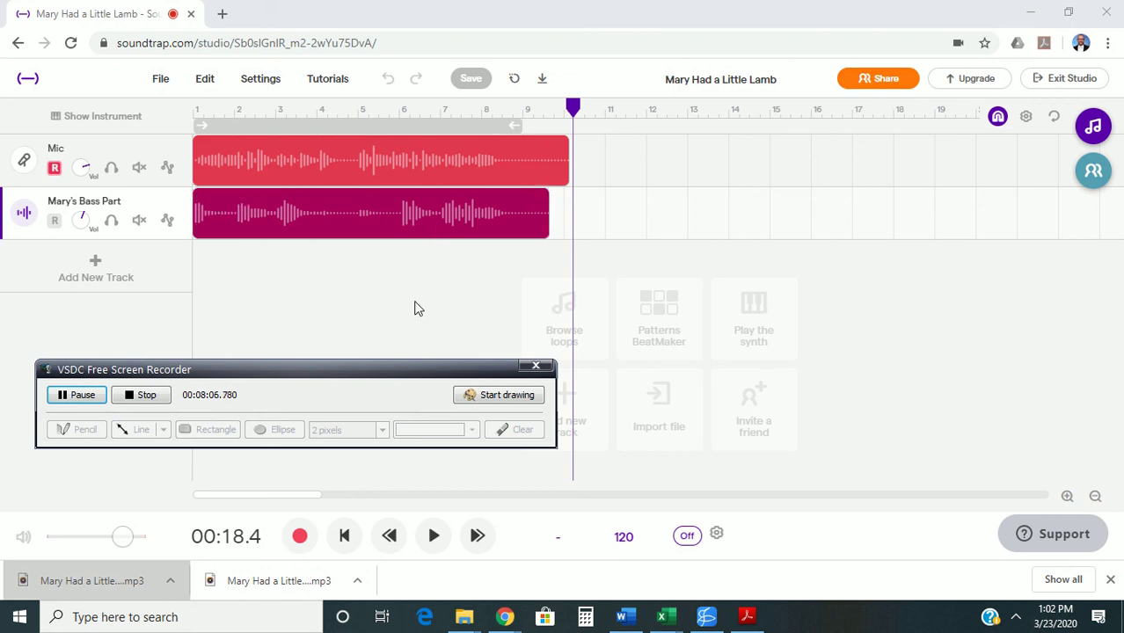
mouse_move(281, 321)
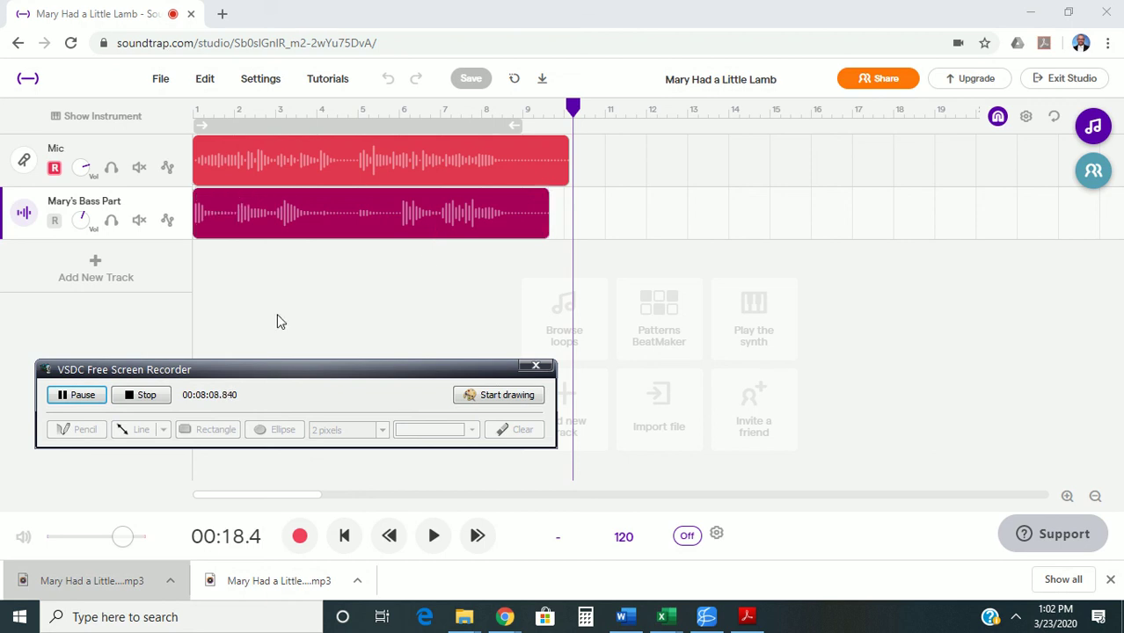
mouse_move(257, 278)
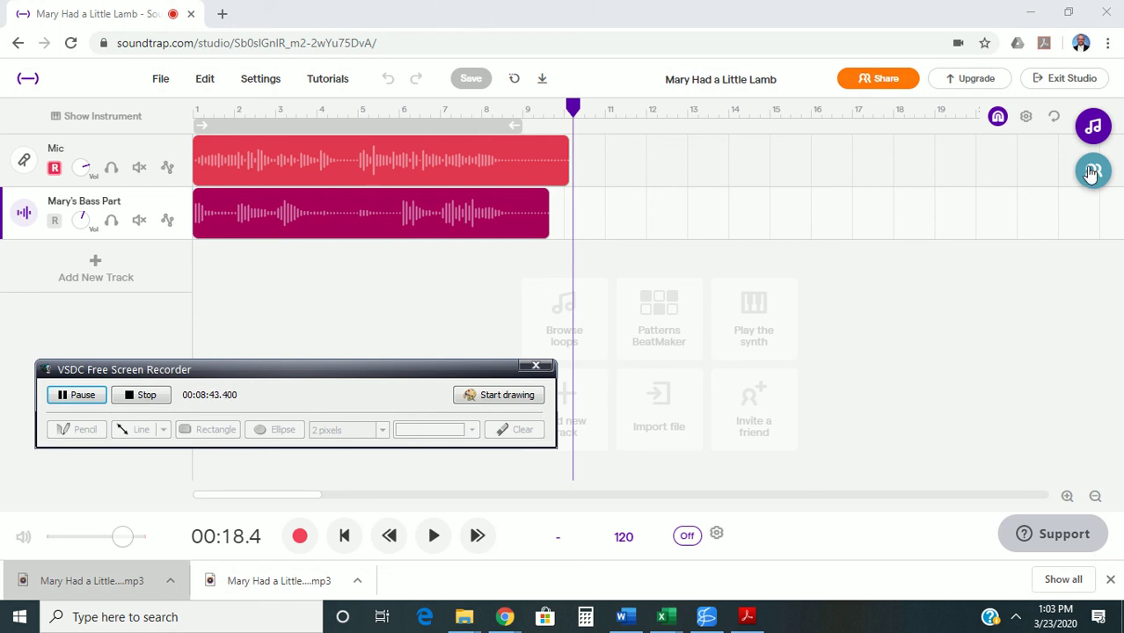
click(1093, 172)
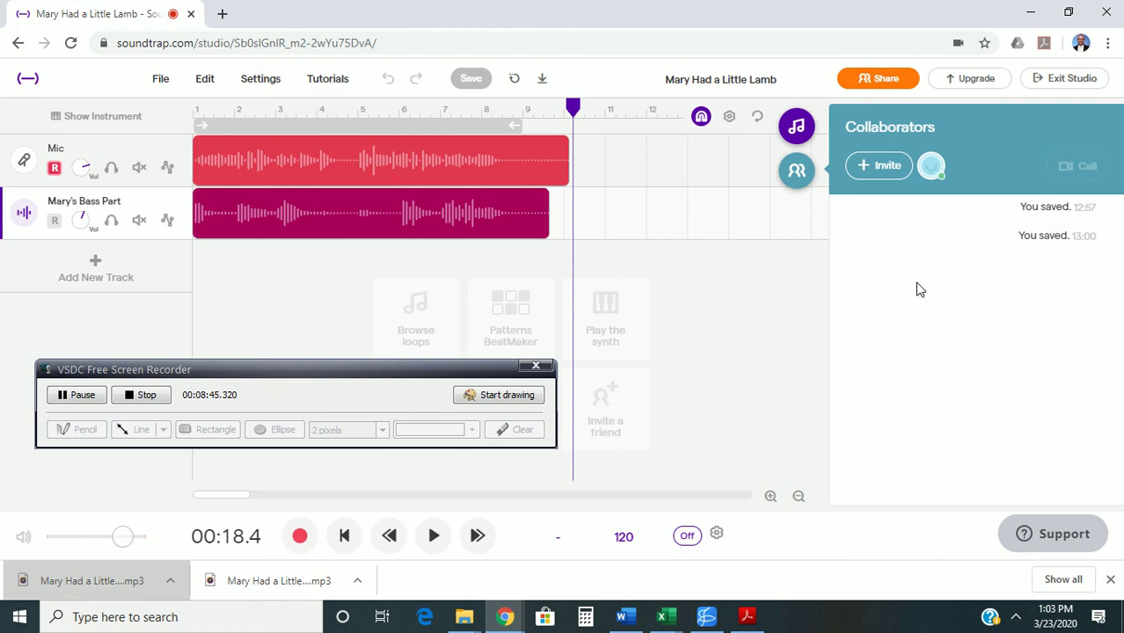